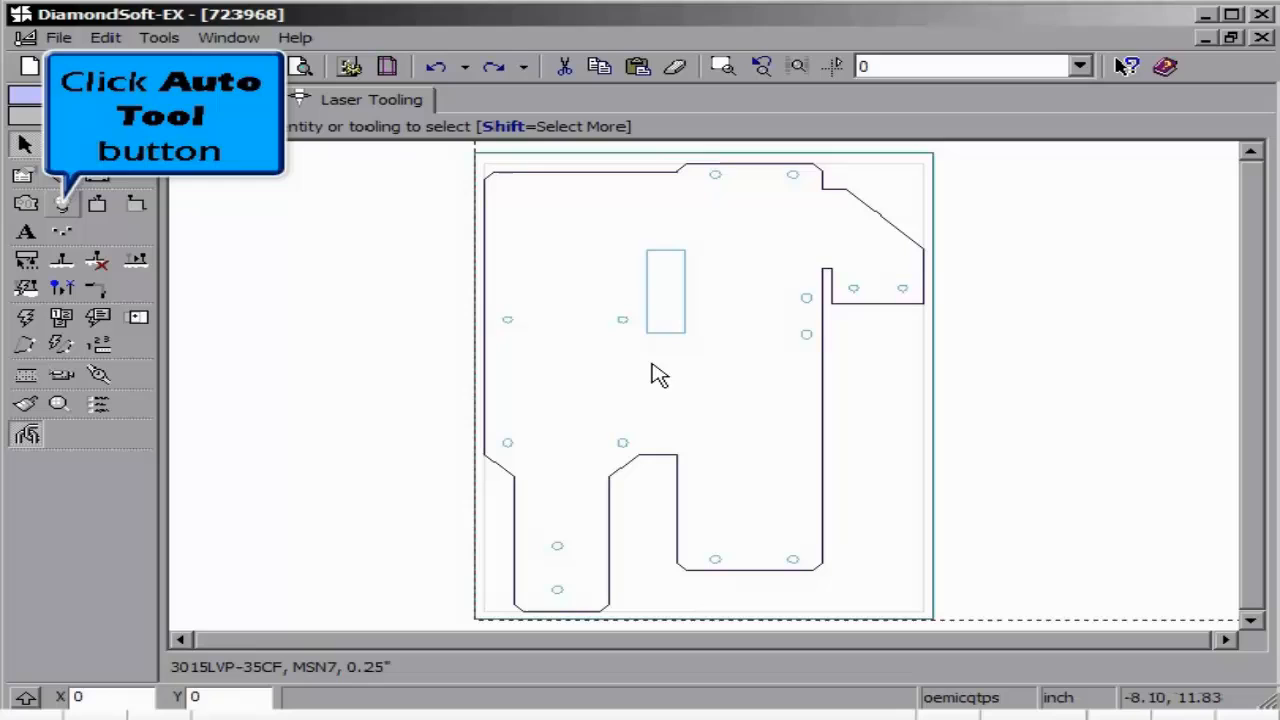
Run automatic tooling on the part and accept the auto-tool settings.
{"action": "left_click", "coordinate": [60, 204]}
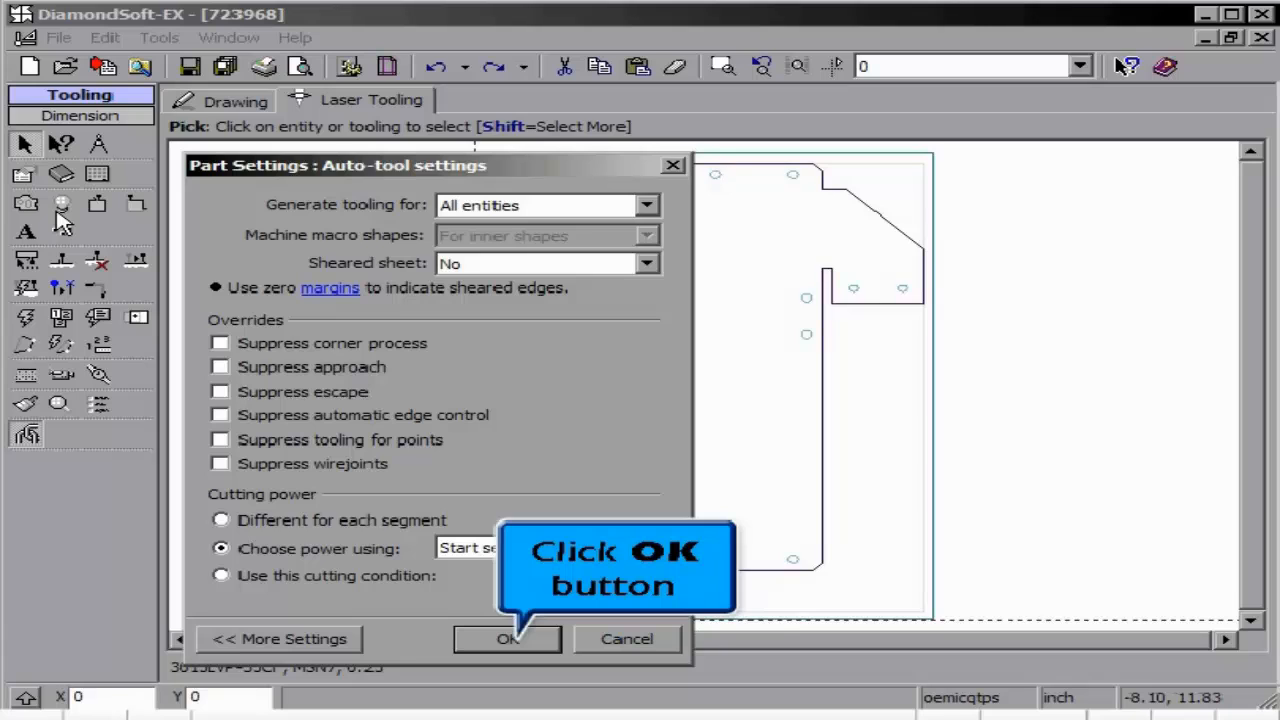
{"action": "left_click", "coordinate": [506, 640]}
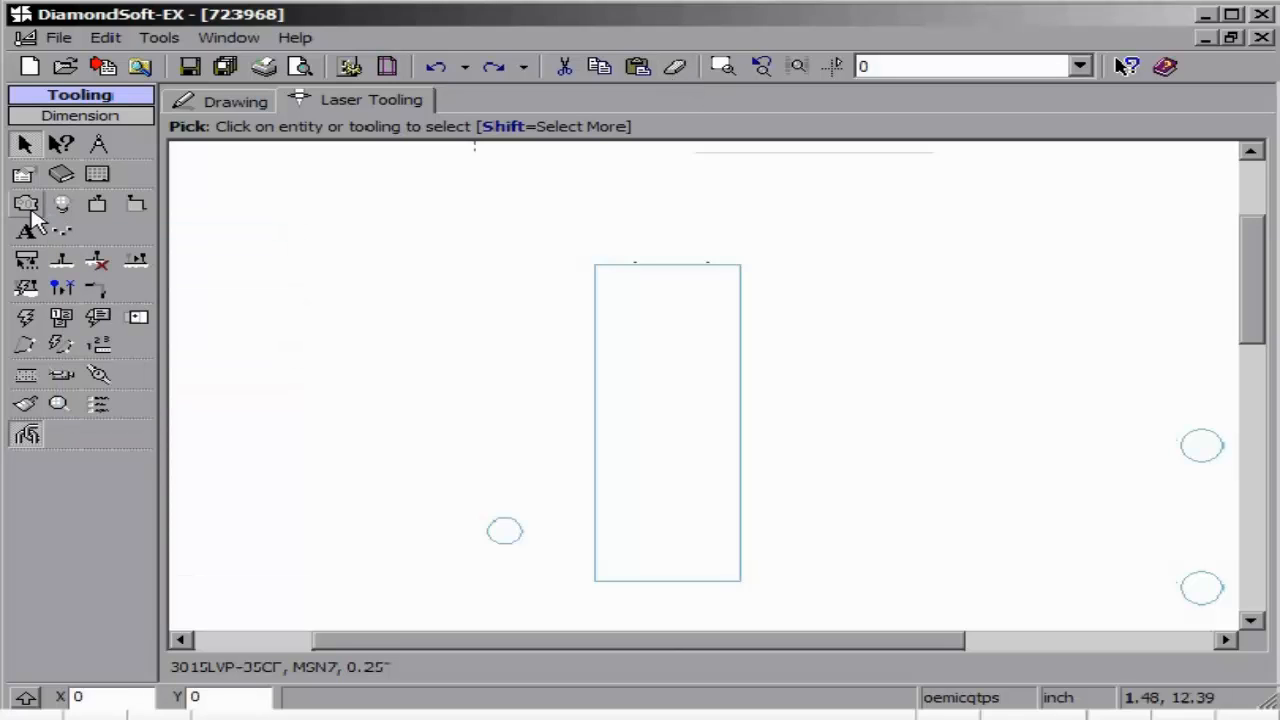
Toggle the rectangular cutout's lines to outside and re-run automatic tooling with settings accepted.
{"action": "left_click", "coordinate": [28, 204]}
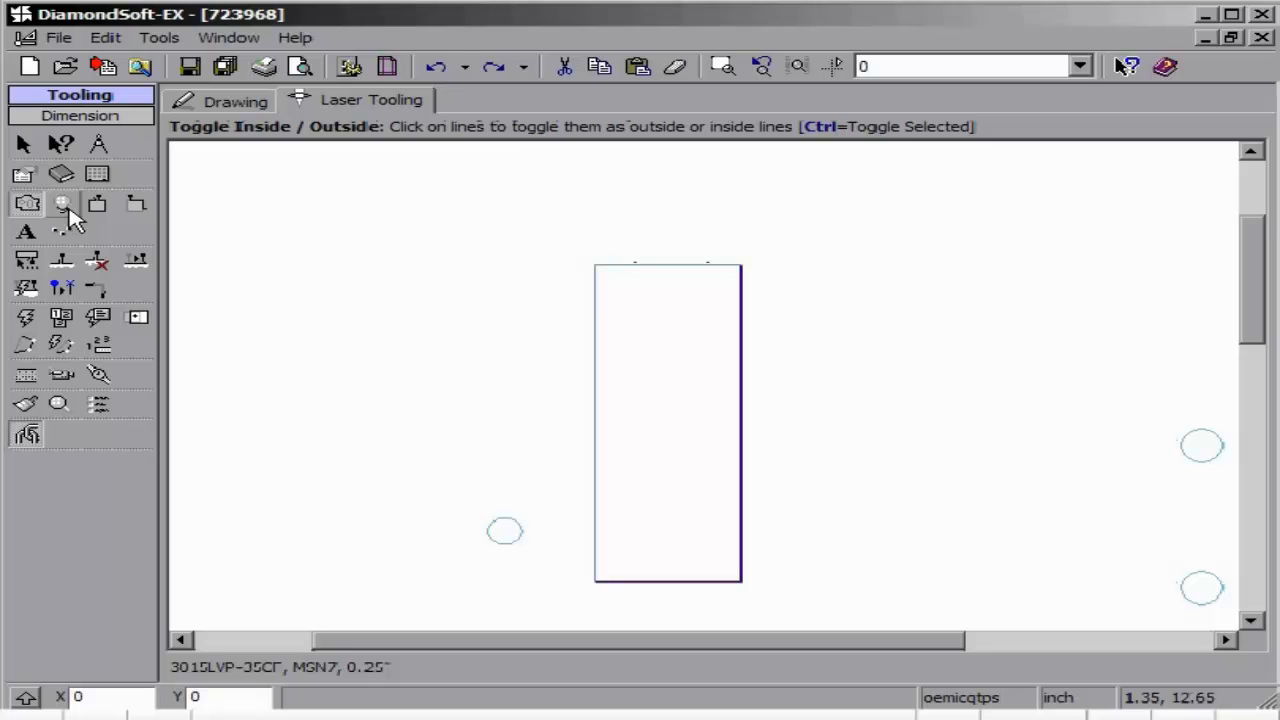
{"action": "left_click", "coordinate": [62, 204]}
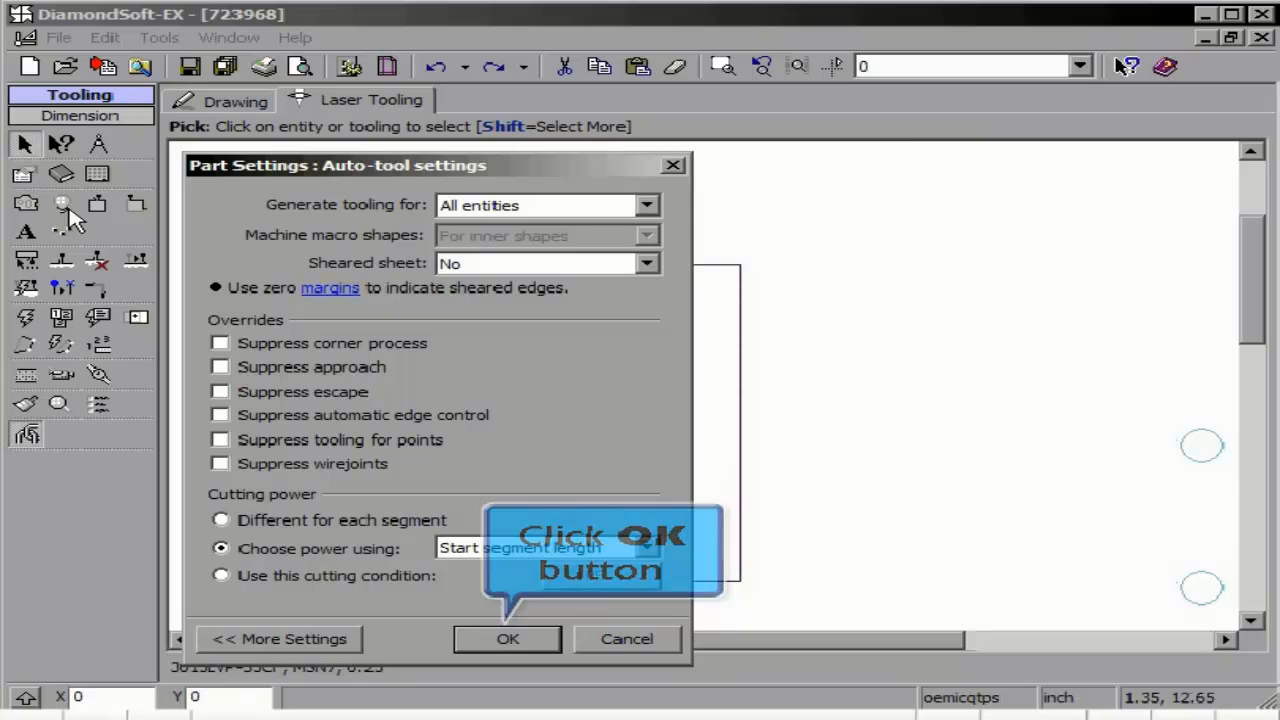
{"action": "left_click", "coordinate": [508, 638]}
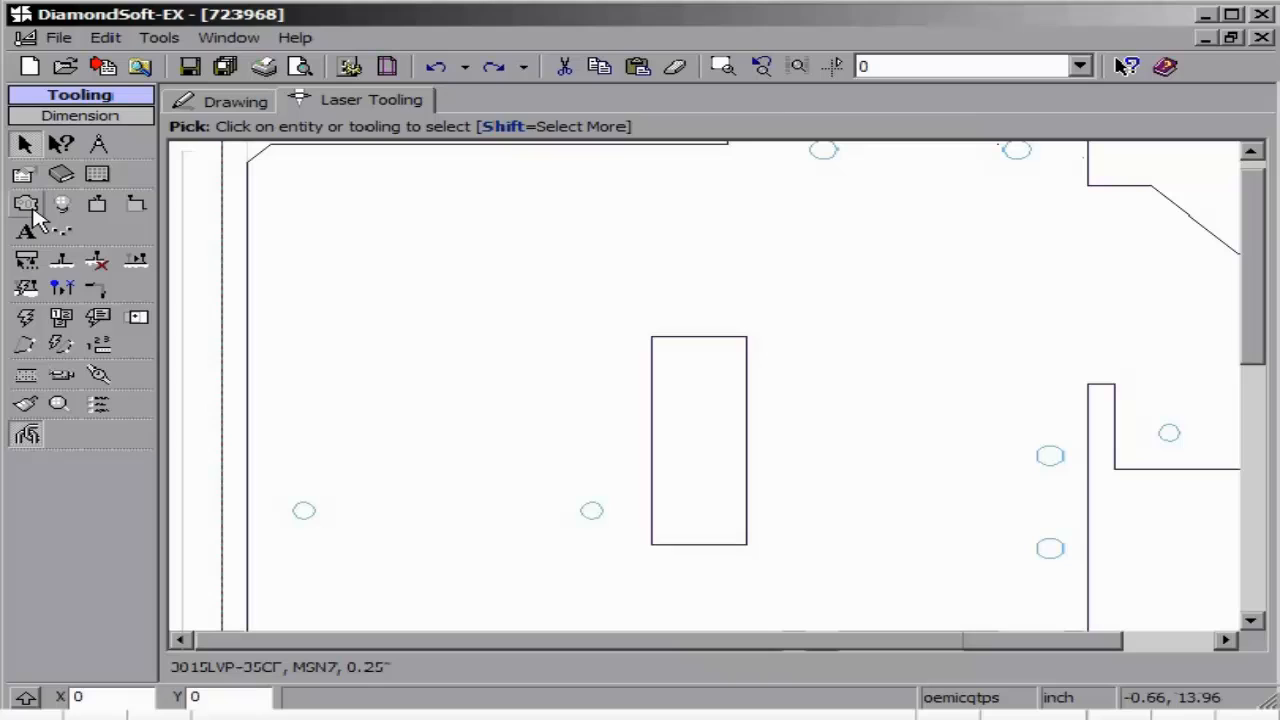
Set the auto-tool settings to generate tooling for selected entities only, leaving them unconfirmed.
{"action": "left_click", "coordinate": [26, 204]}
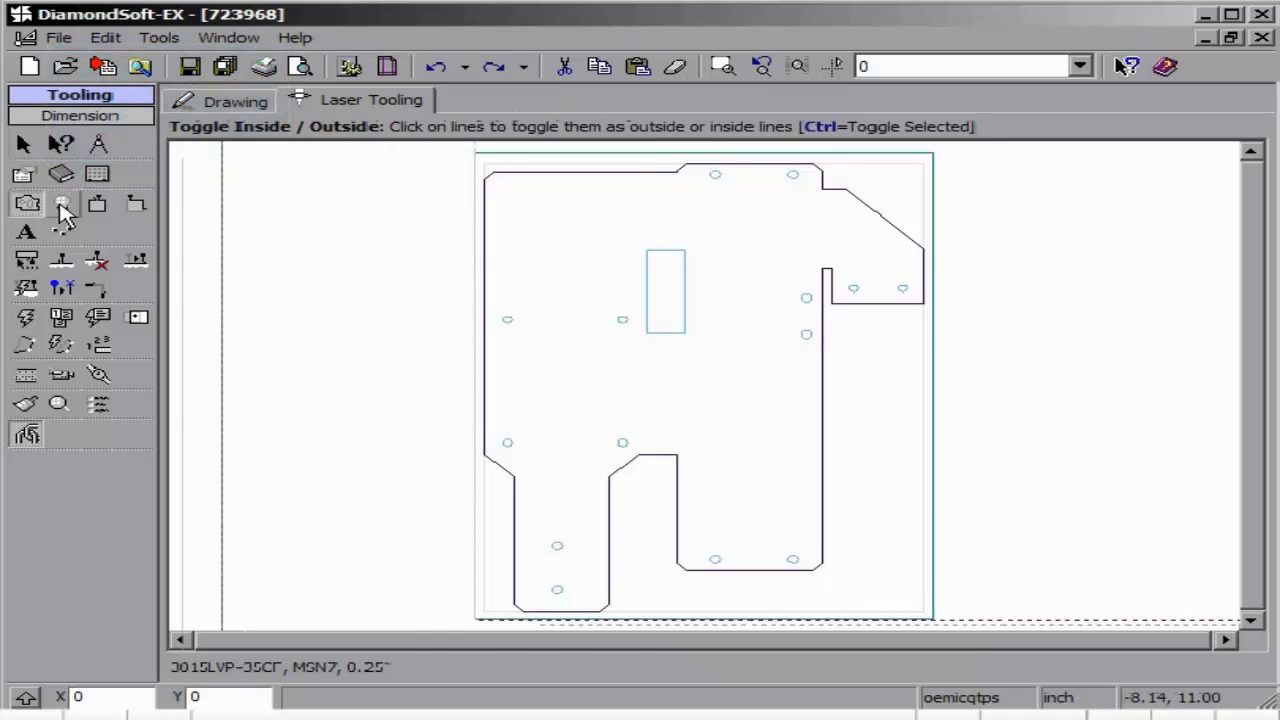
{"action": "left_click", "coordinate": [60, 204]}
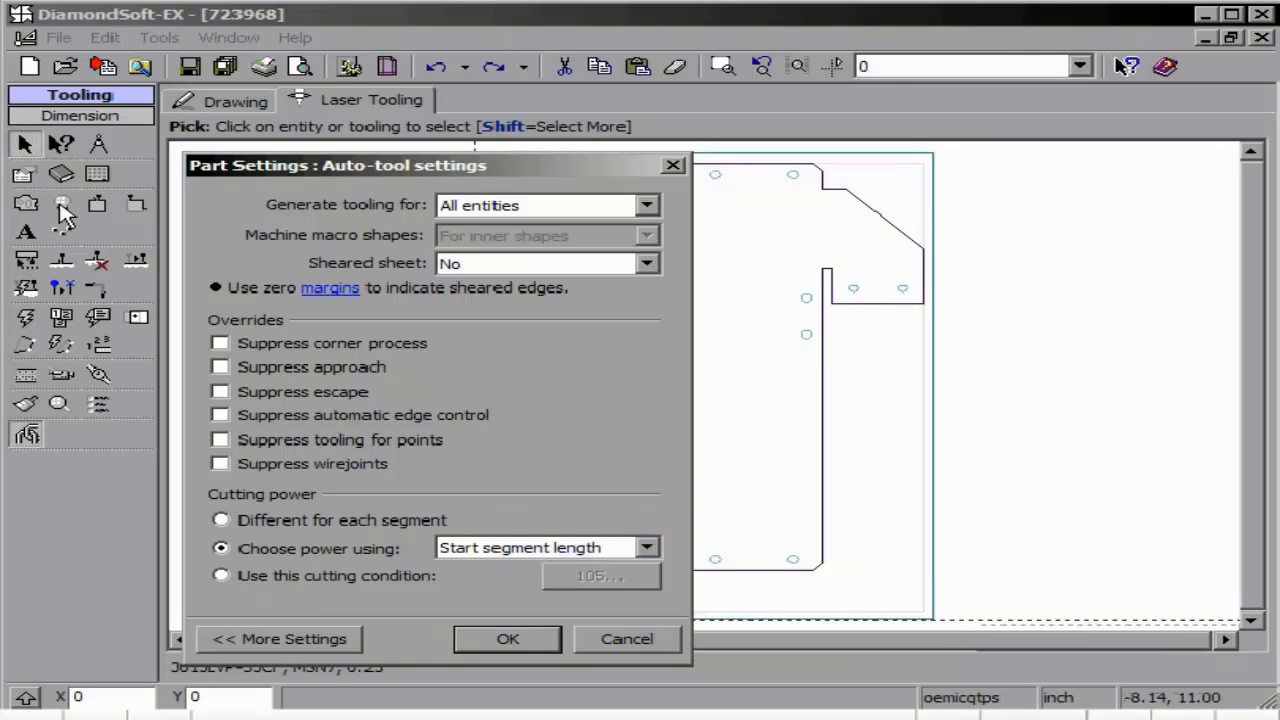
{"action": "left_click", "coordinate": [508, 640]}
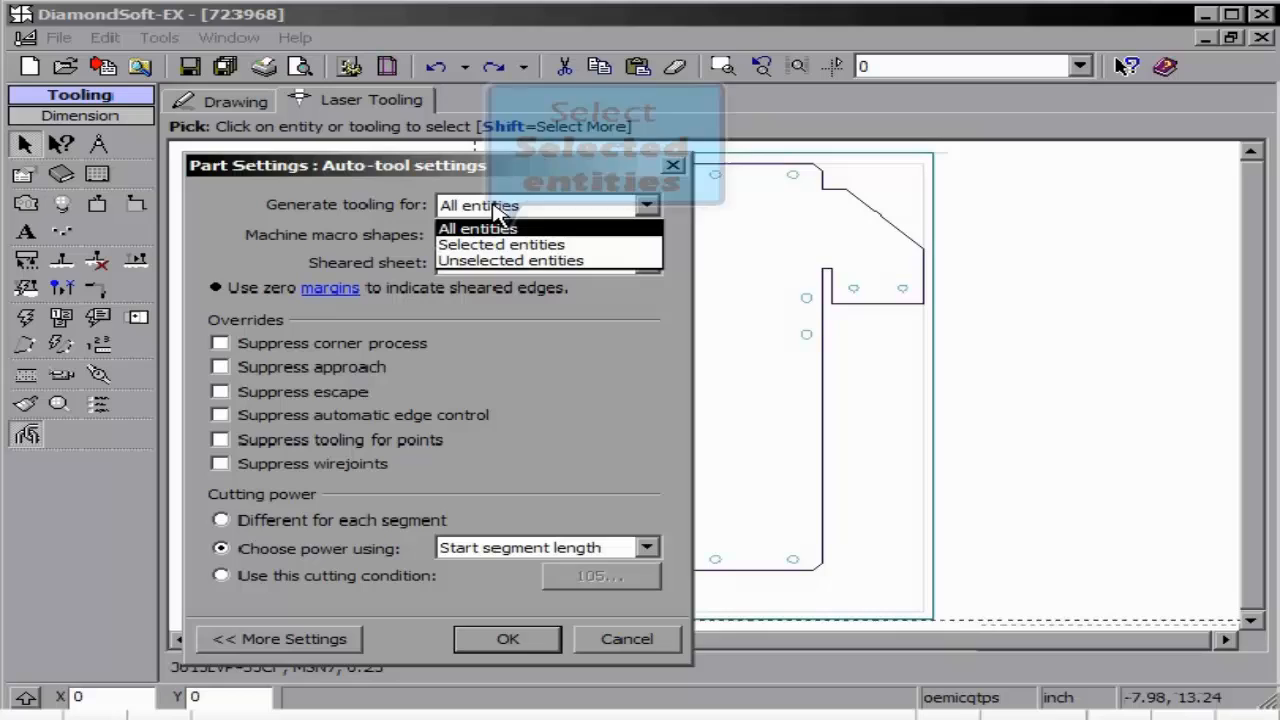
{"action": "left_click", "coordinate": [500, 244]}
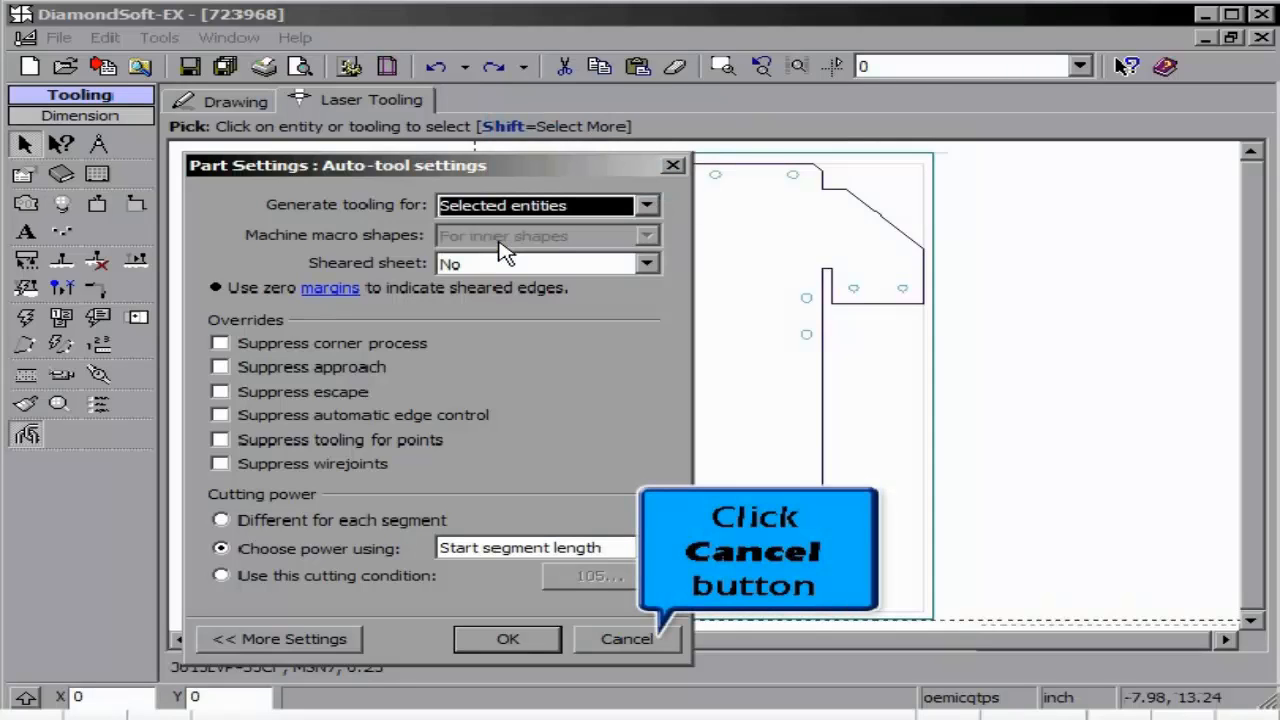
{"action": "left_click", "coordinate": [626, 640]}
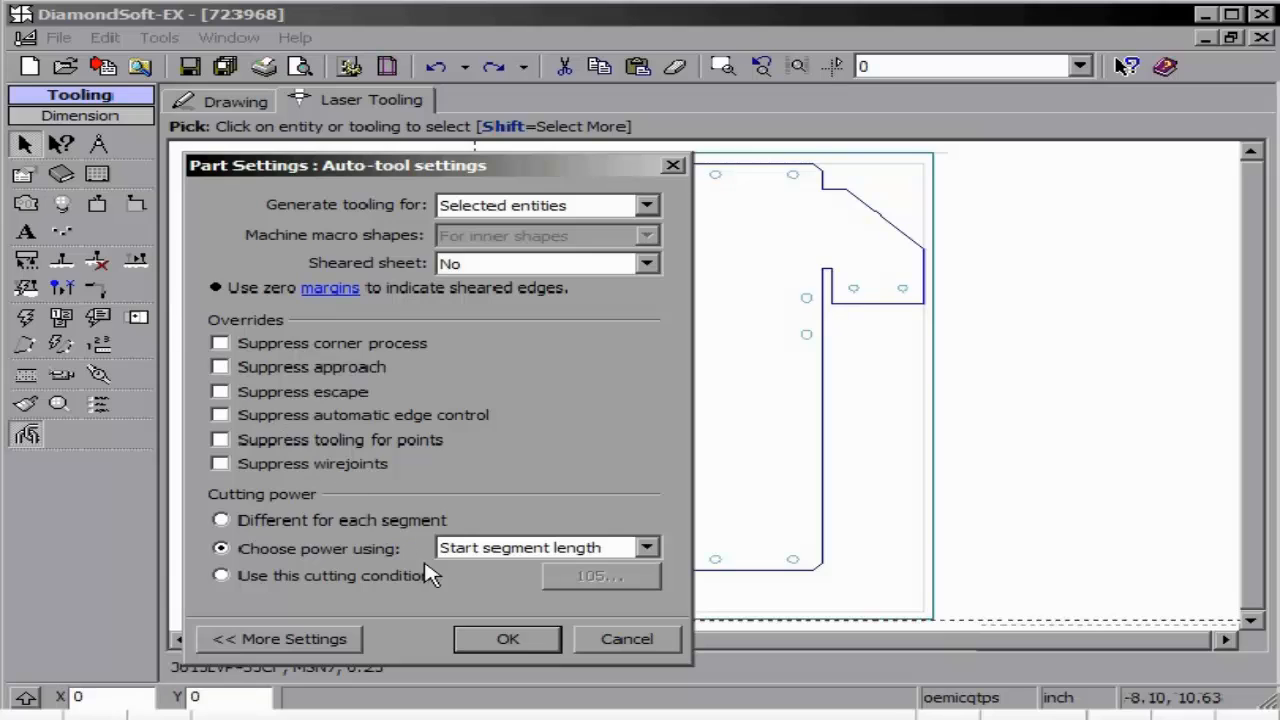
Cancel then re-accept the auto-tool settings and clear all cutting paths from the part.
{"action": "left_click", "coordinate": [508, 640]}
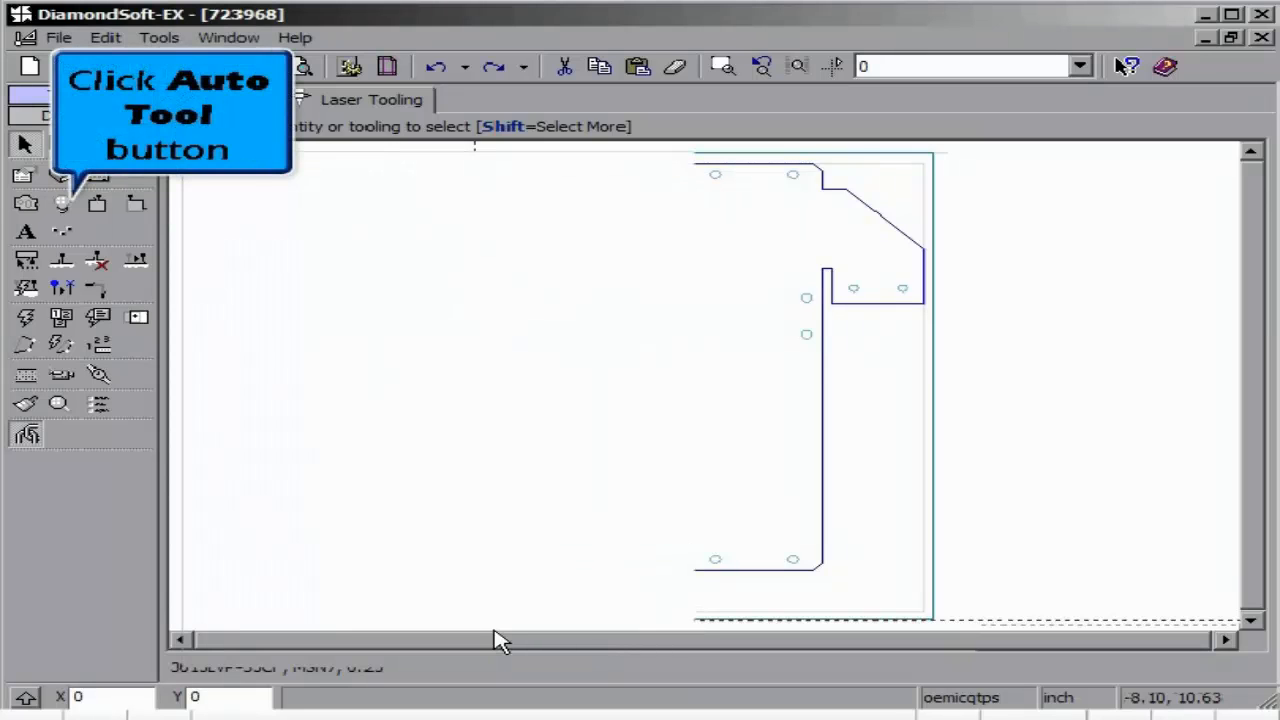
{"action": "left_click", "coordinate": [62, 204]}
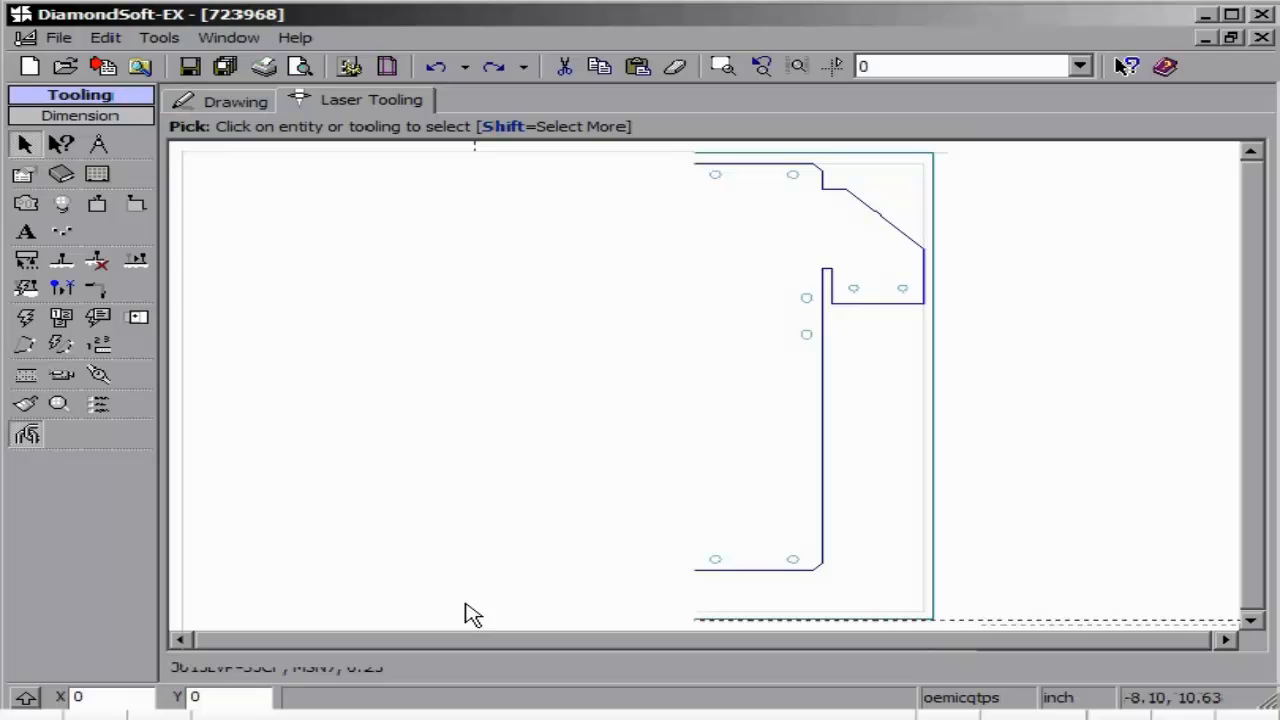
{"action": "left_click", "coordinate": [62, 204]}
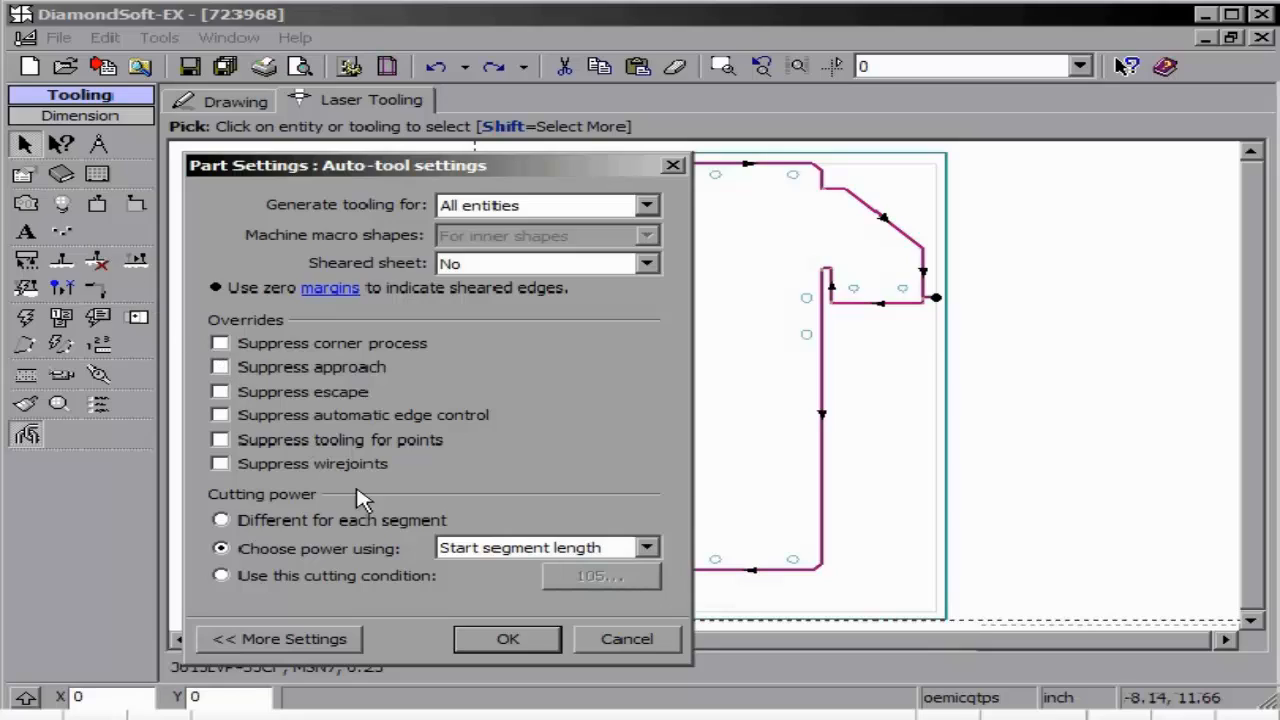
{"action": "left_click", "coordinate": [508, 640]}
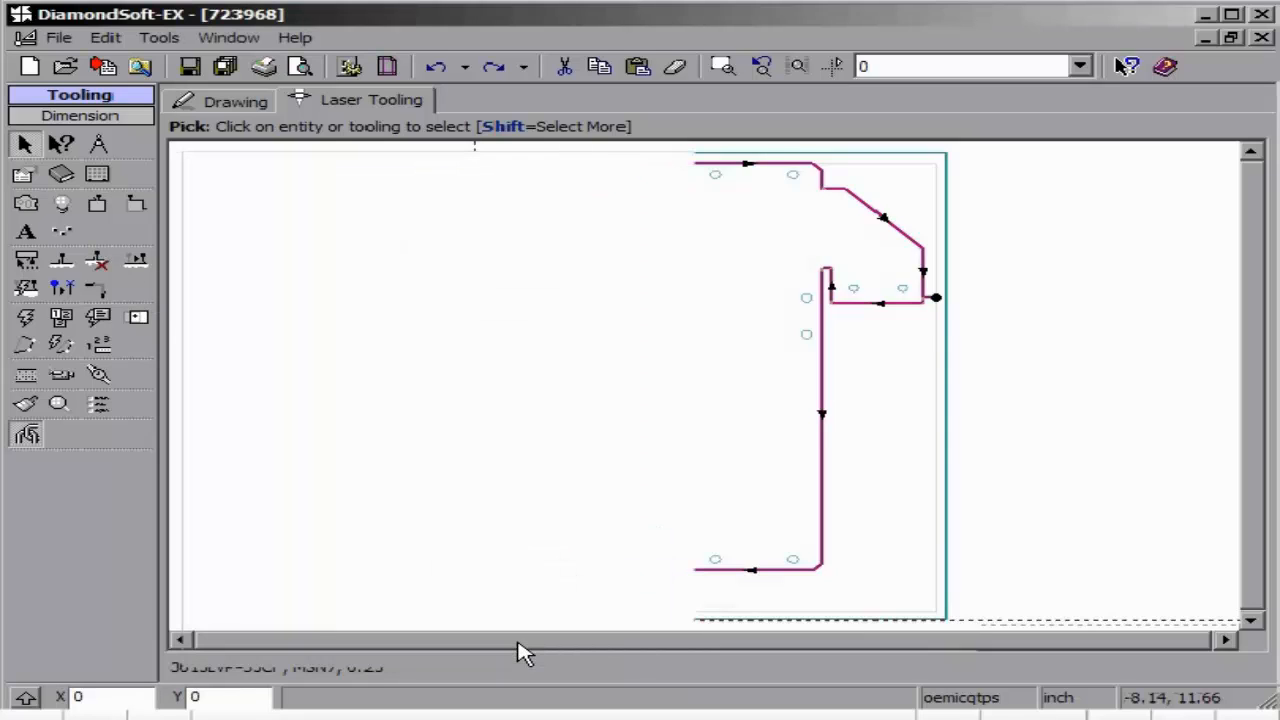
{"action": "mouse_move", "coordinate": [530, 620]}
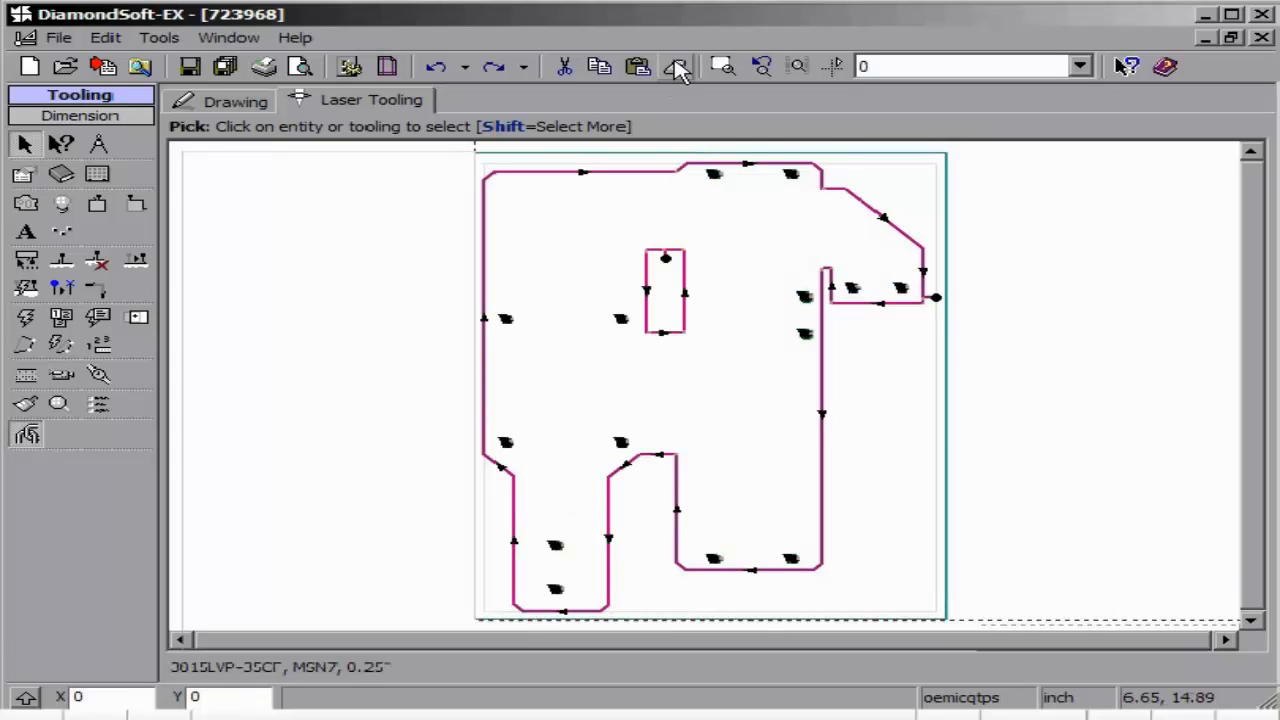
{"action": "left_click", "coordinate": [676, 68]}
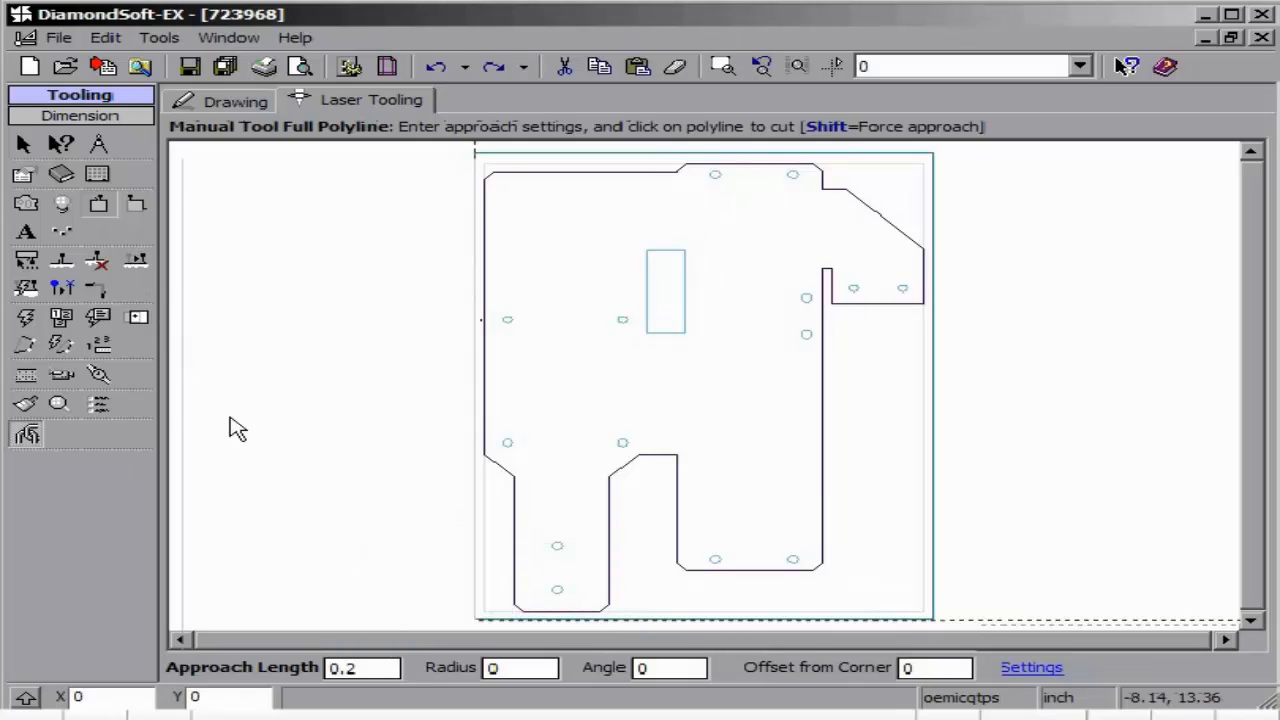
{"action": "left_click", "coordinate": [360, 668]}
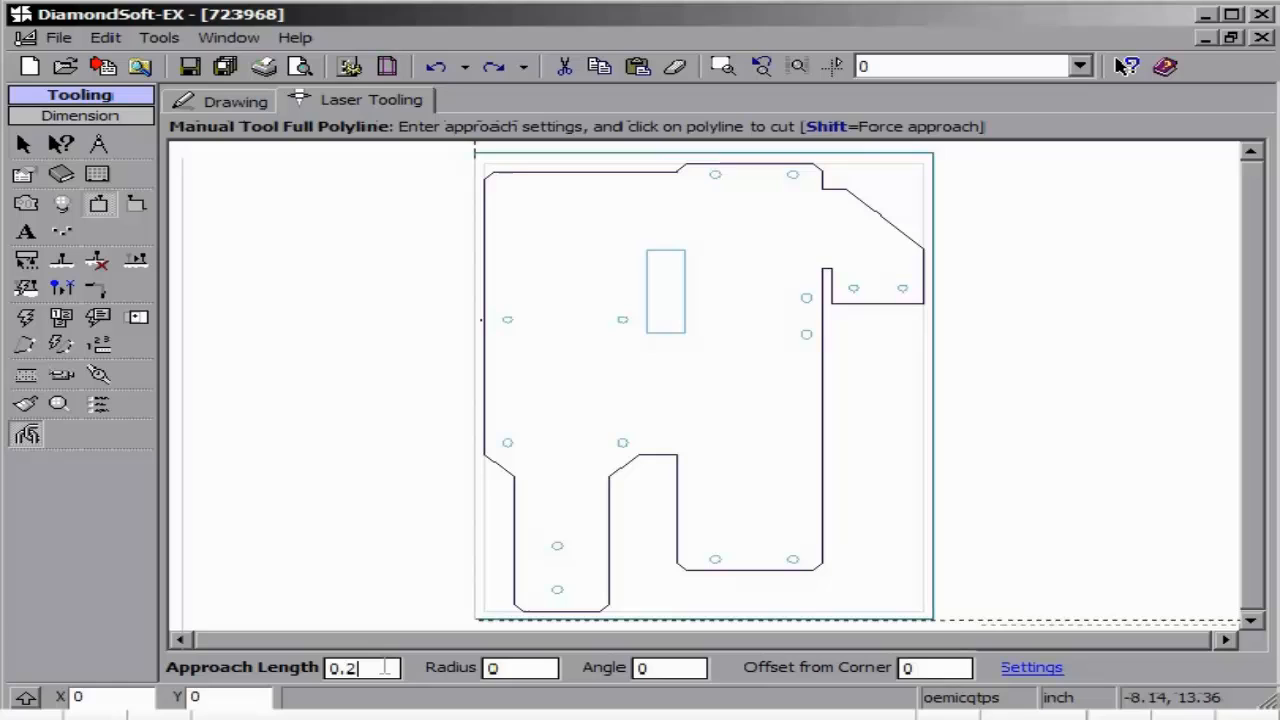
{"action": "left_click", "coordinate": [1032, 668]}
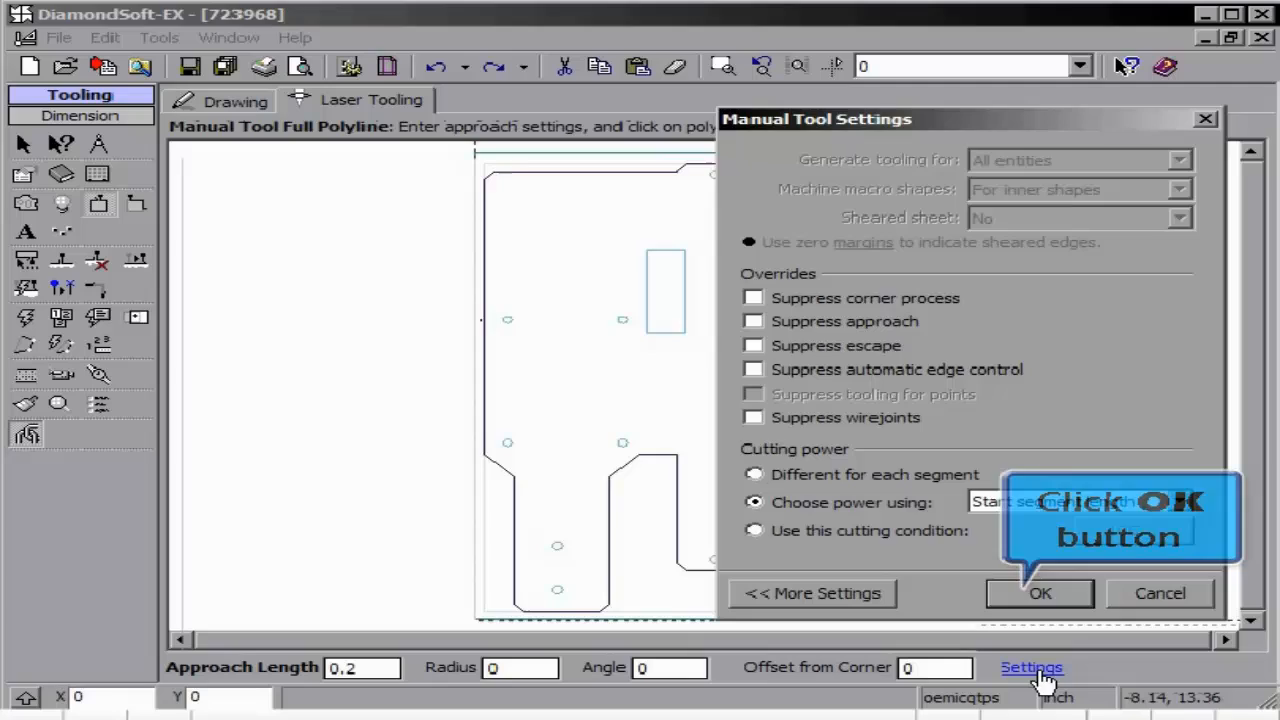
{"action": "left_click", "coordinate": [1040, 592]}
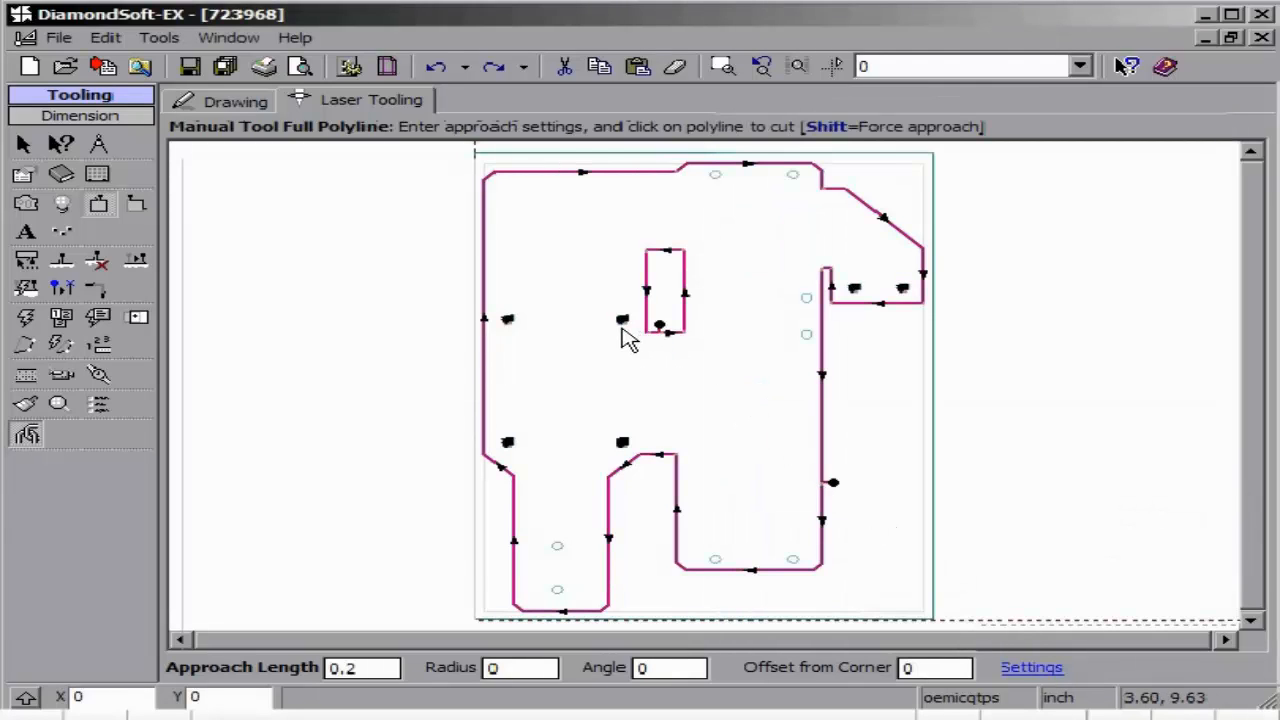
{"action": "mouse_move", "coordinate": [648, 224]}
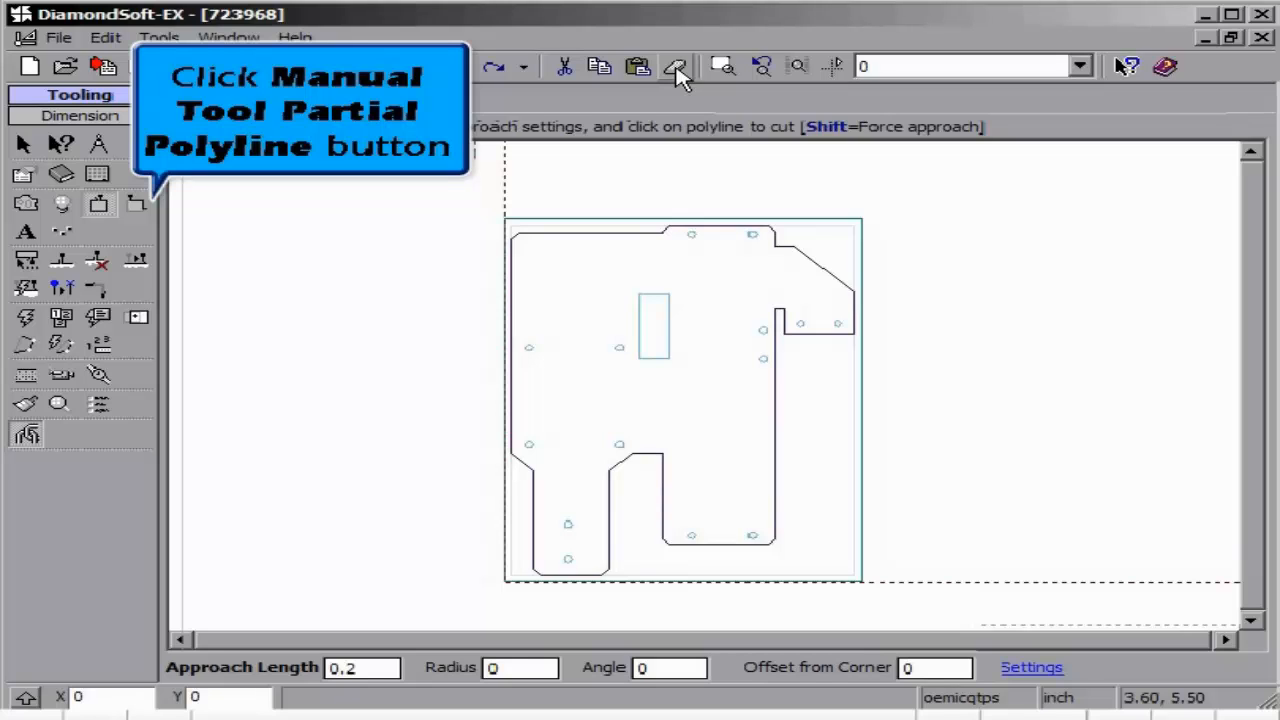
Lay a manual cut path on the outer profile with start, direction and end near the top corner.
{"action": "left_click", "coordinate": [676, 66]}
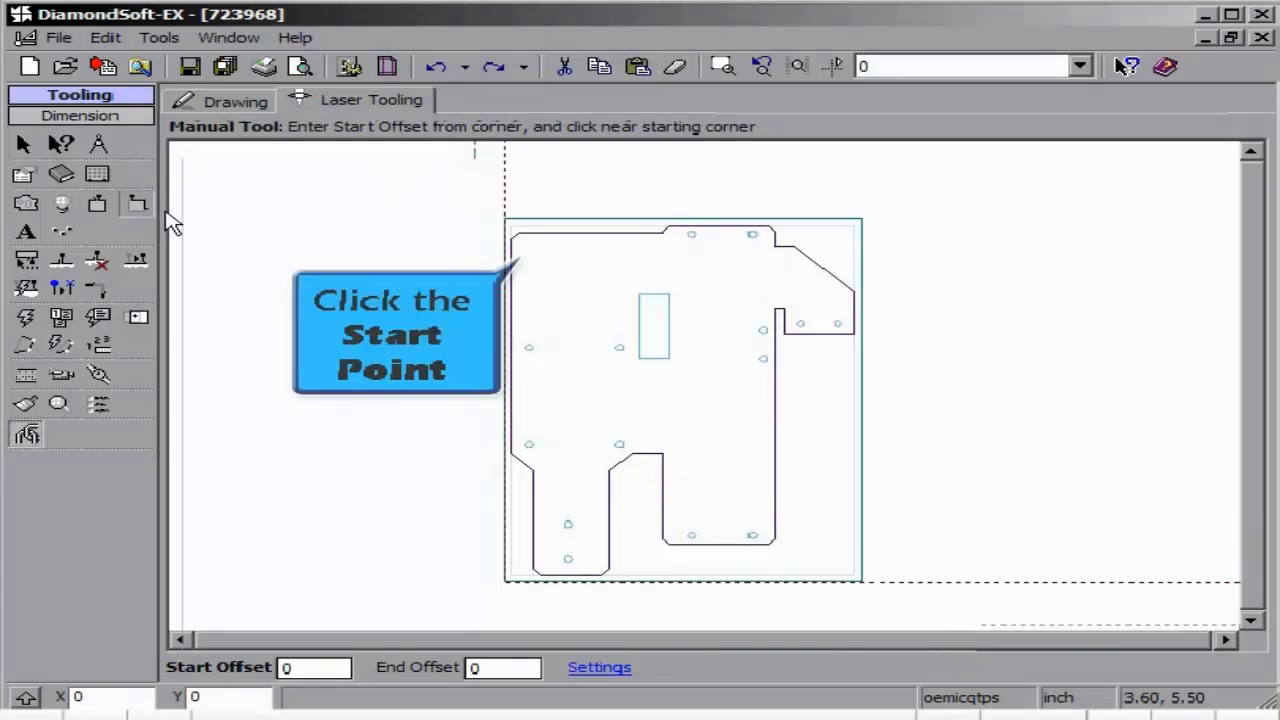
{"action": "mouse_move", "coordinate": [528, 244]}
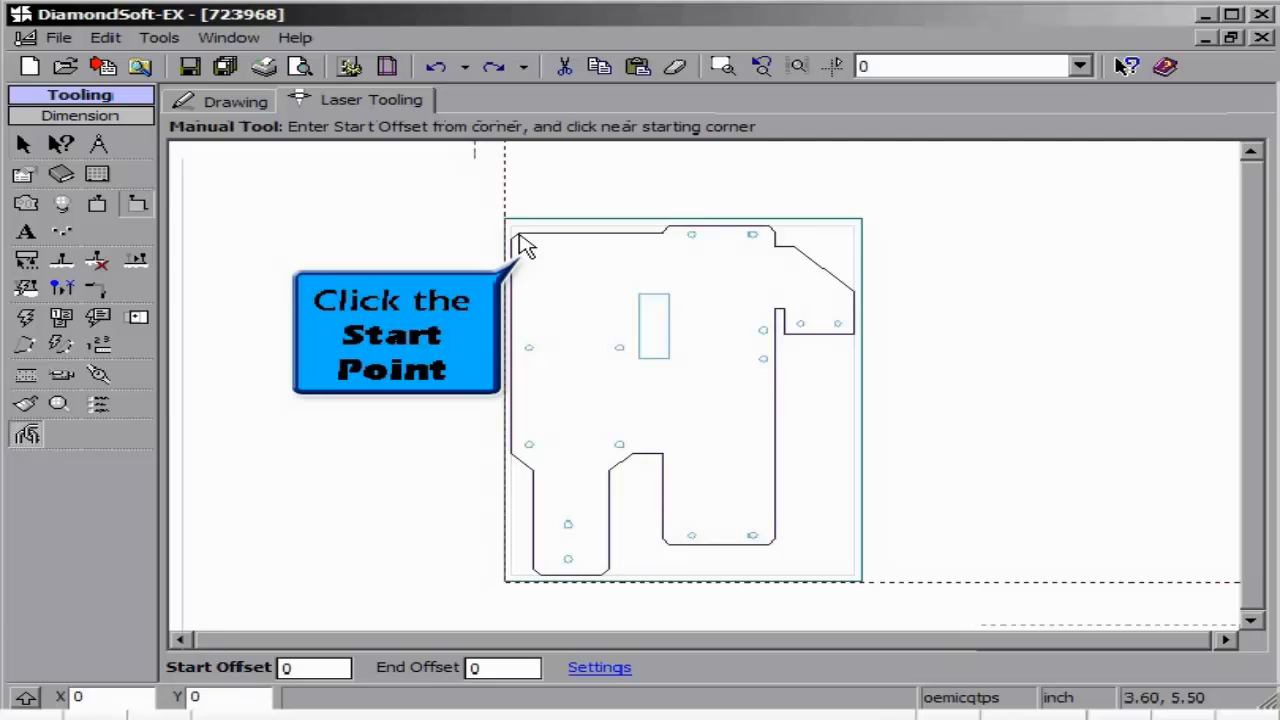
{"action": "left_click", "coordinate": [524, 244]}
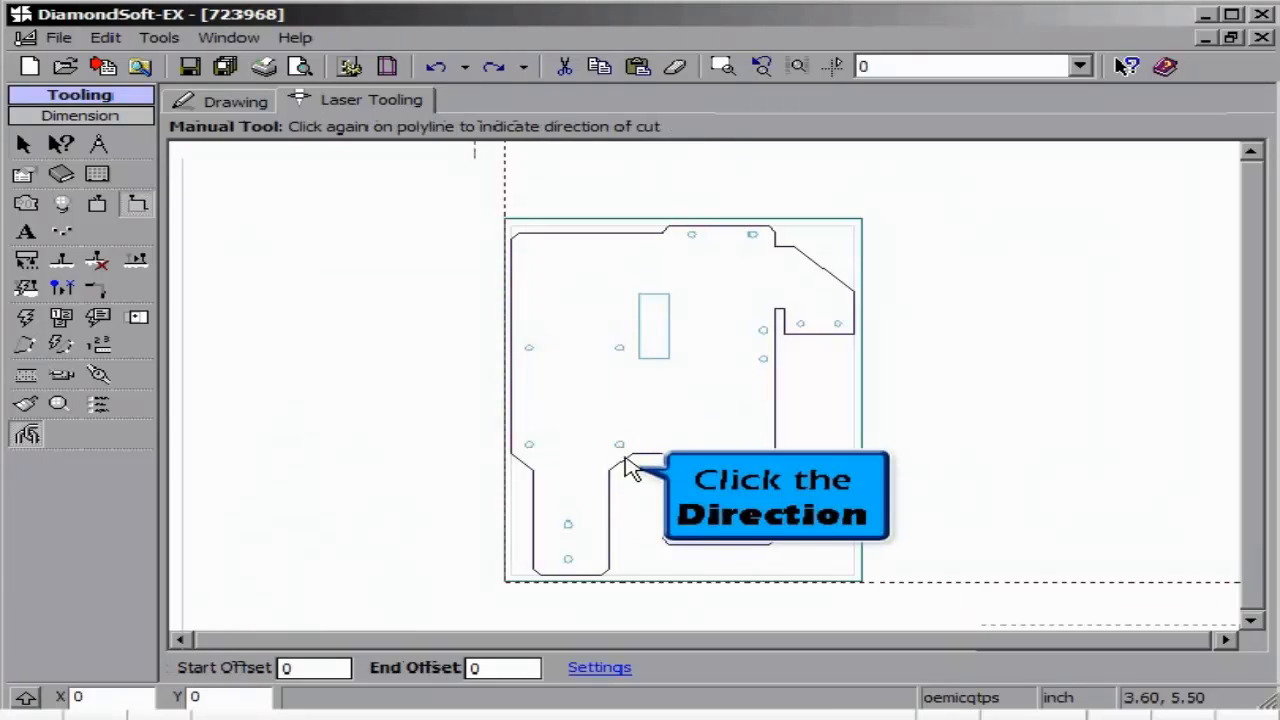
{"action": "left_click", "coordinate": [630, 468]}
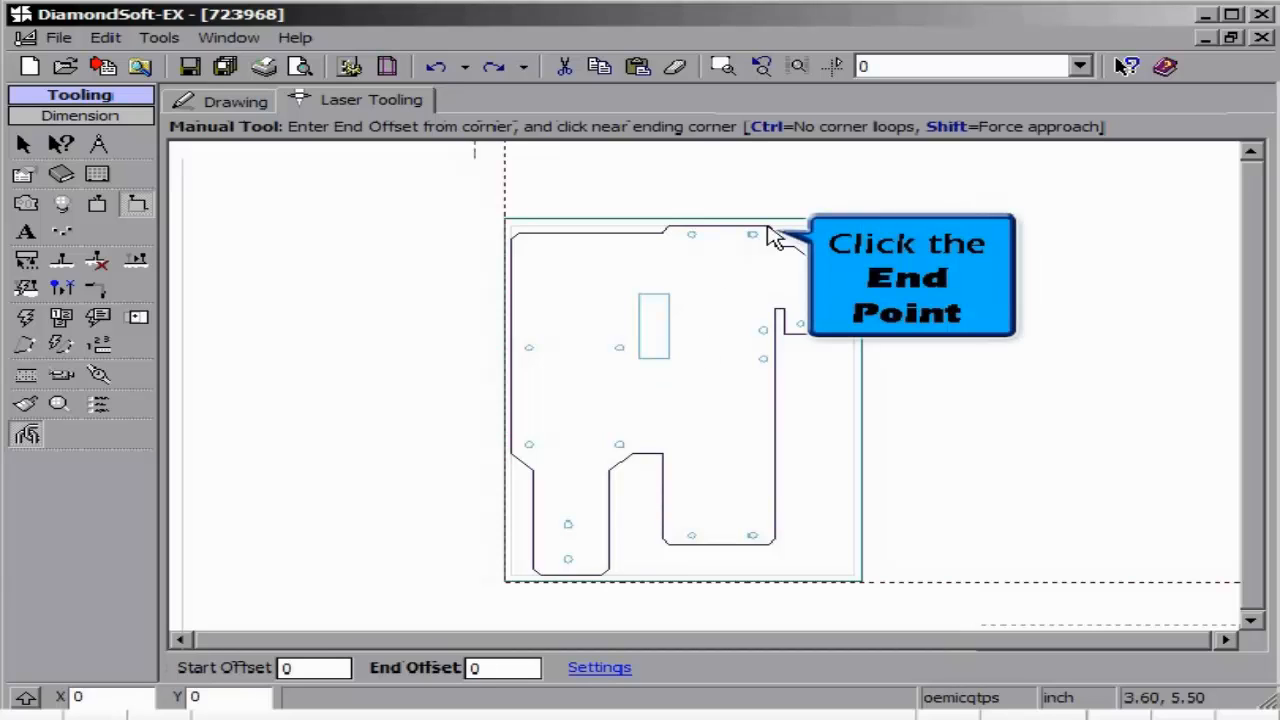
{"action": "left_click", "coordinate": [776, 236]}
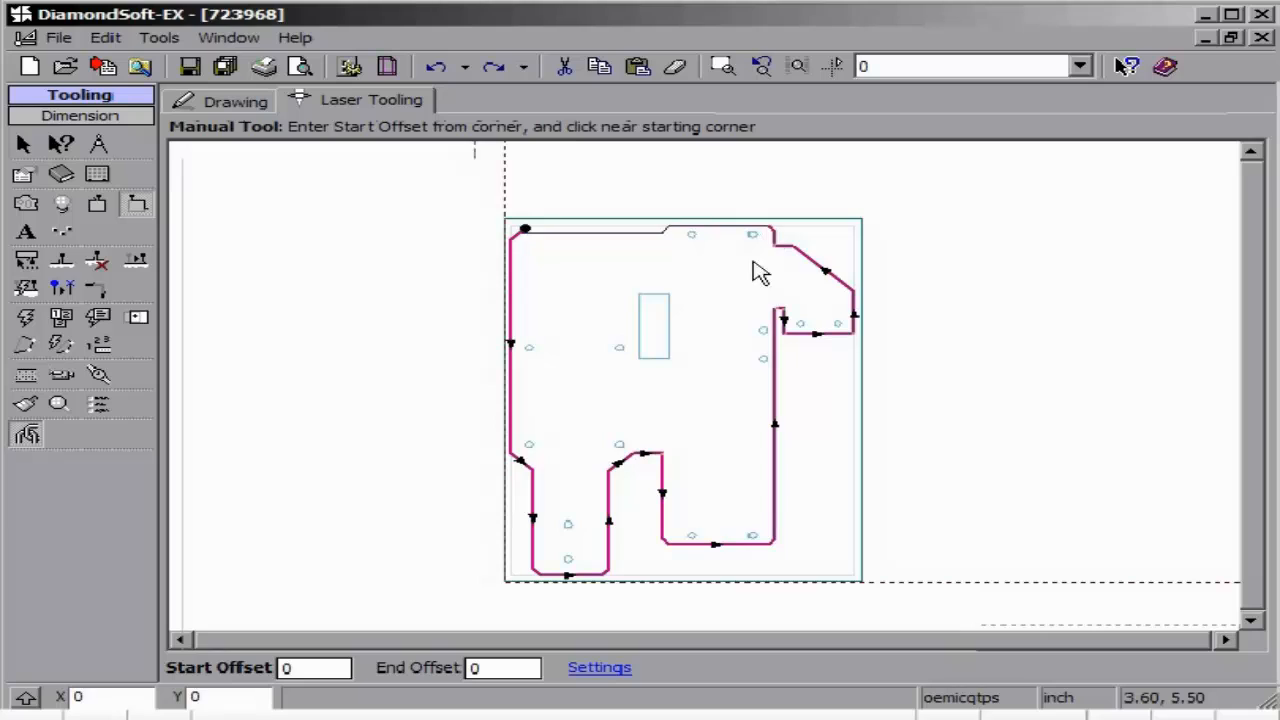
Review the part's auto-tool settings and accept them unchanged.
{"action": "left_click", "coordinate": [600, 668]}
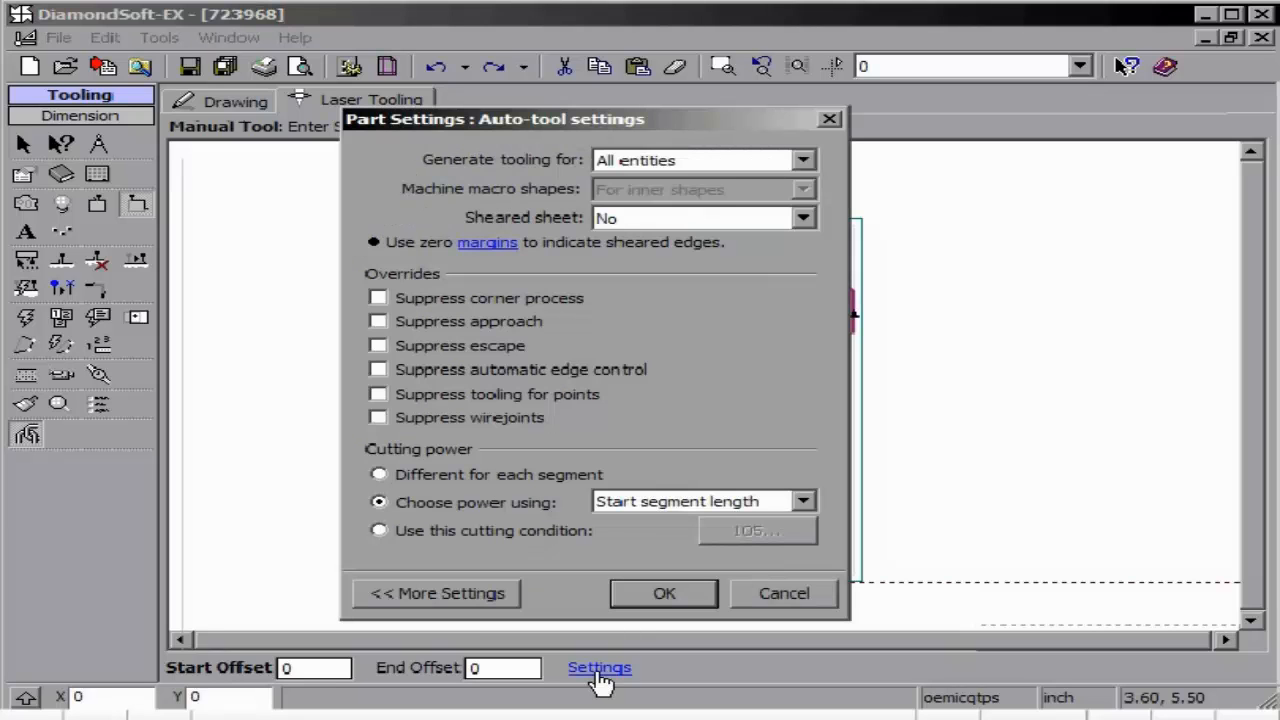
{"action": "mouse_move", "coordinate": [628, 636]}
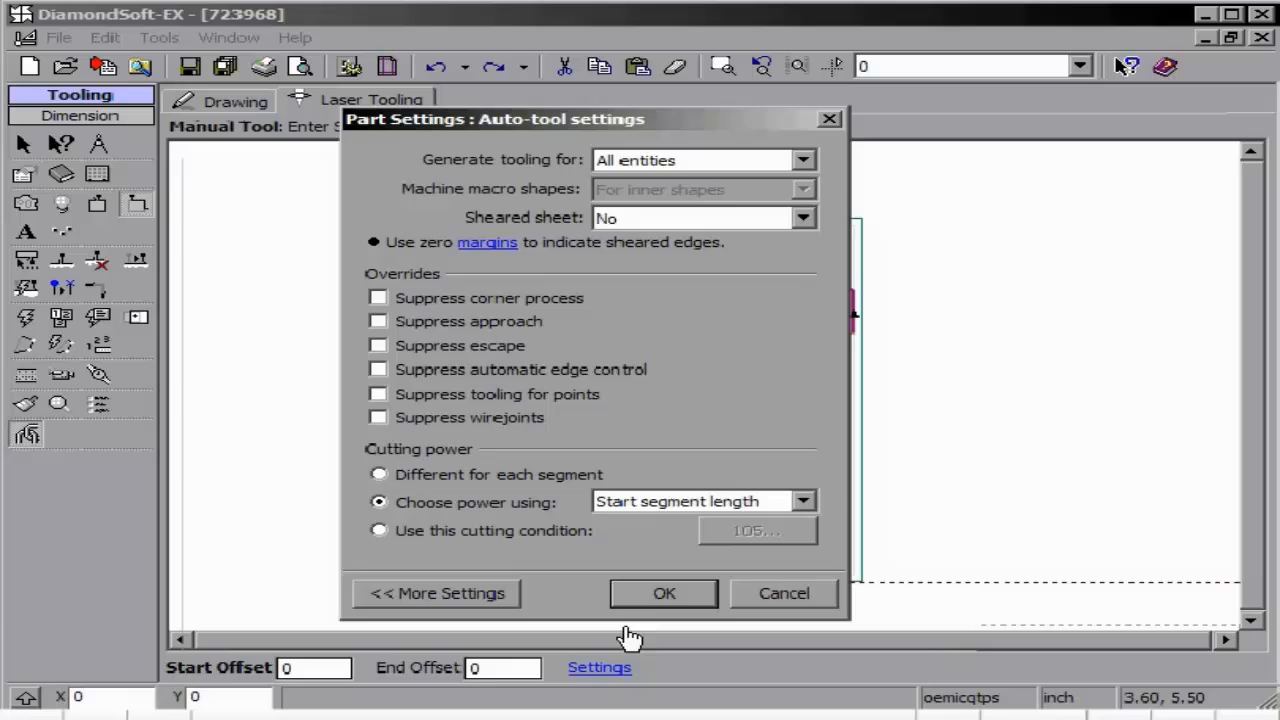
{"action": "left_click", "coordinate": [664, 592]}
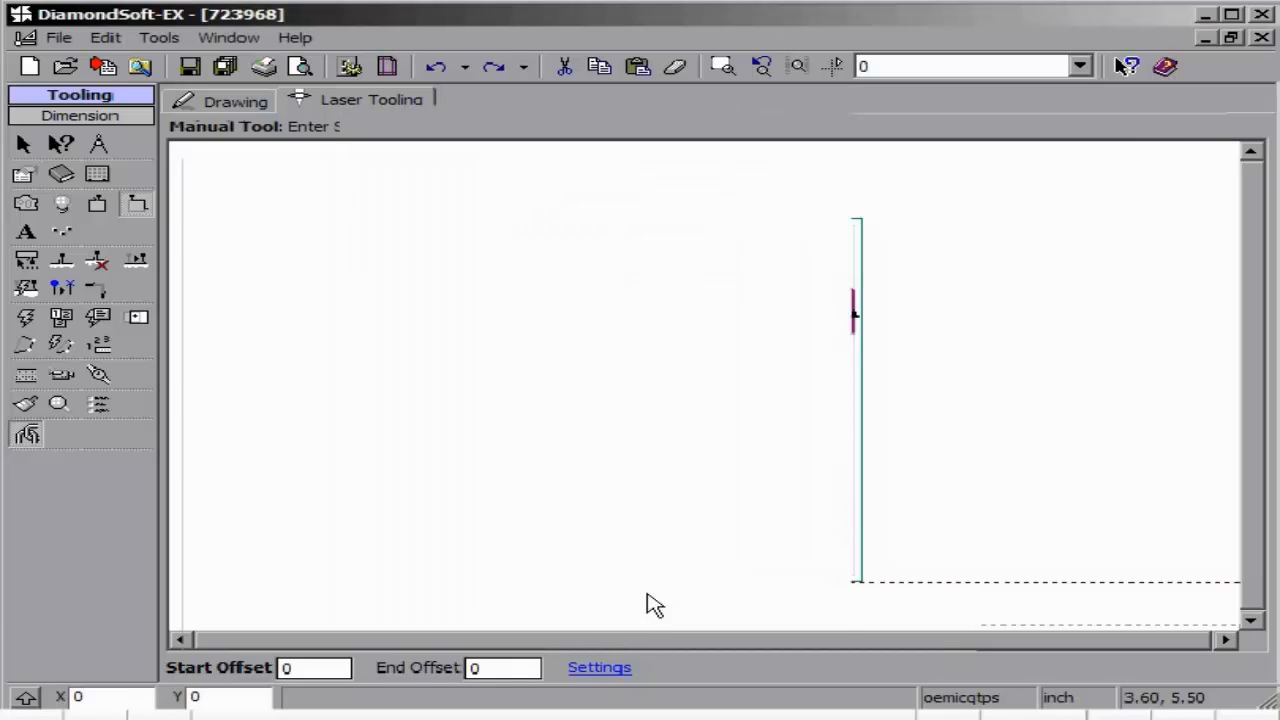
{"action": "mouse_move", "coordinate": [664, 470]}
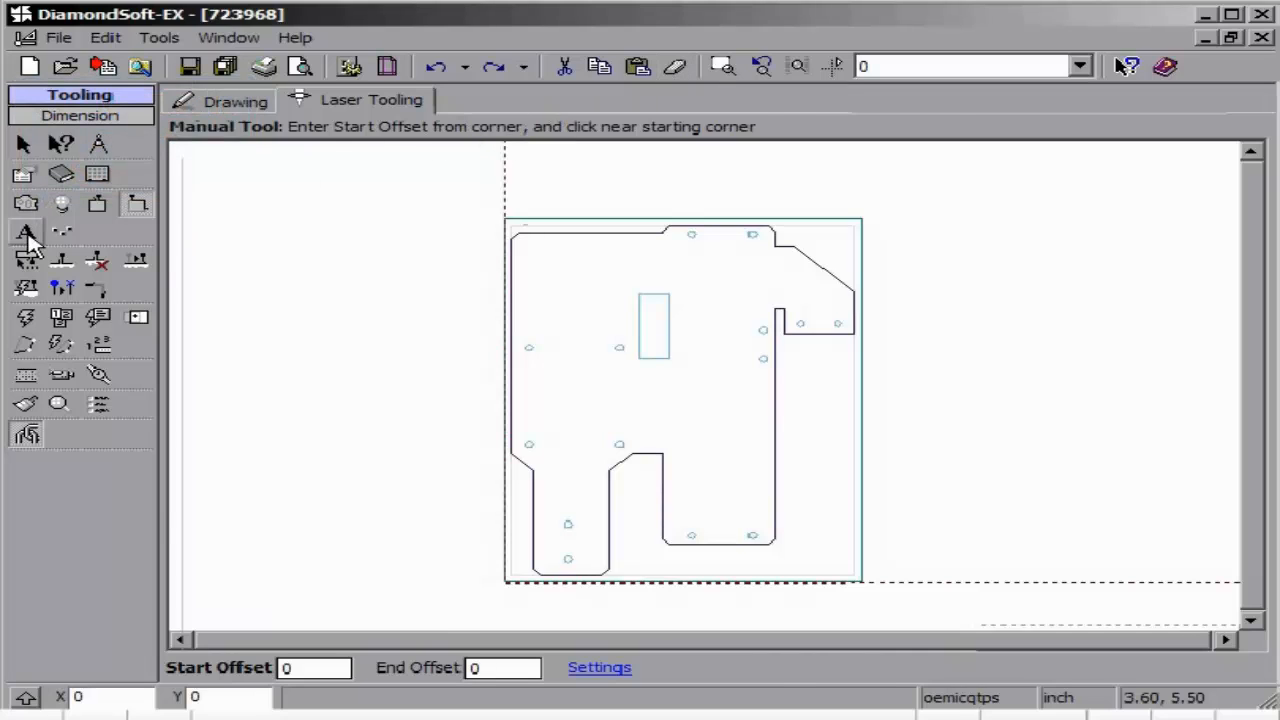
Add marking text DIAMOND at angle 45 and size 1 and place it on the part.
{"action": "left_click", "coordinate": [26, 232]}
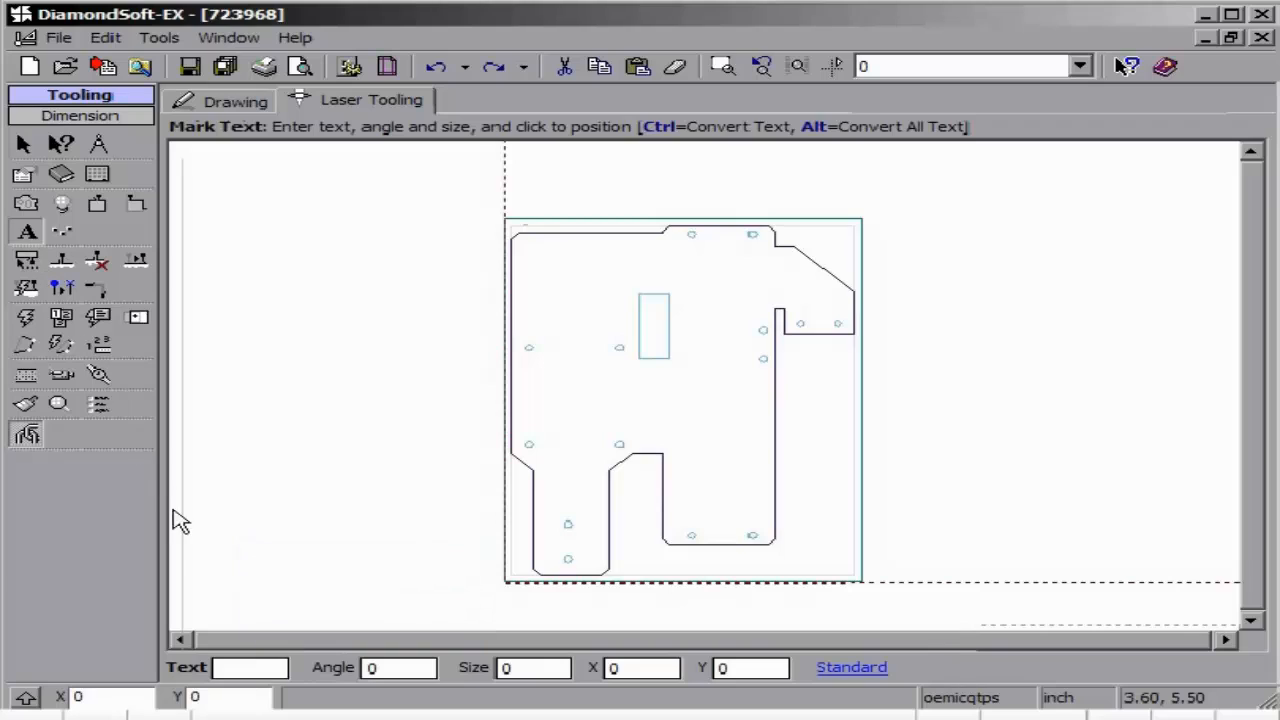
{"action": "left_click", "coordinate": [250, 668]}
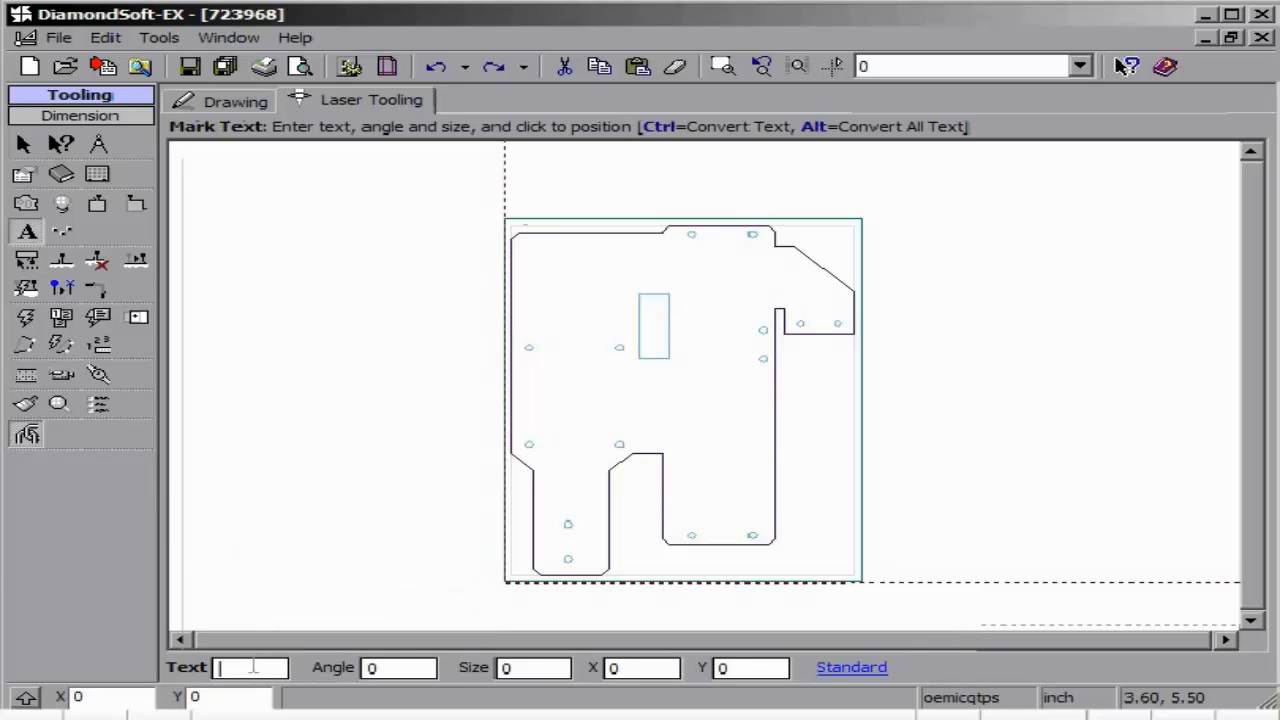
{"action": "type", "text": "DIAMOND"}
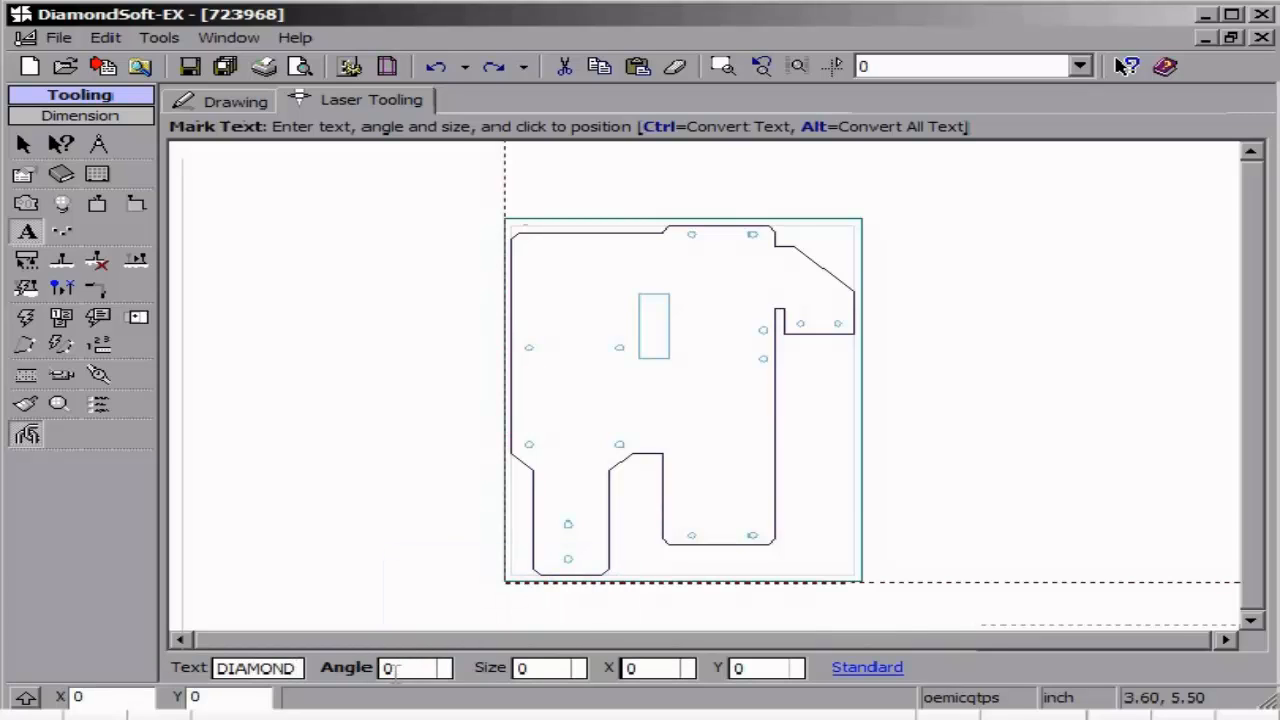
{"action": "type", "text": "45"}
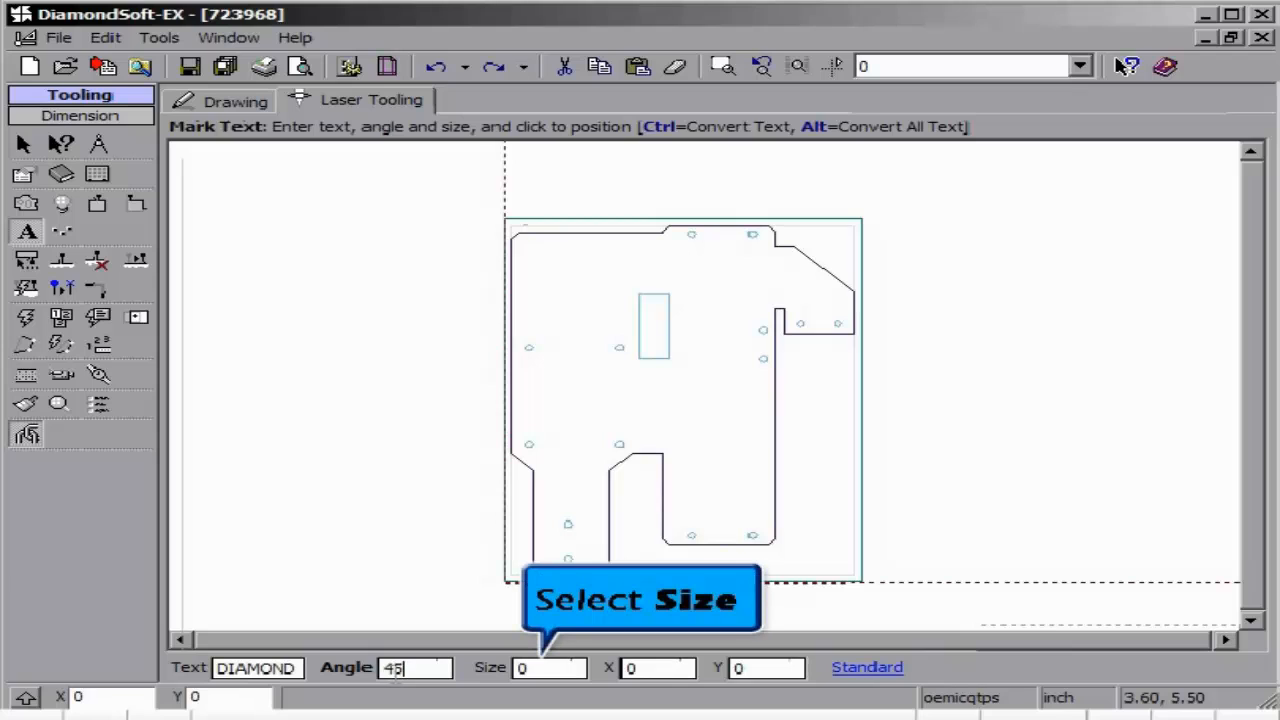
{"action": "left_click", "coordinate": [548, 668]}
{"action": "type", "text": "1"}
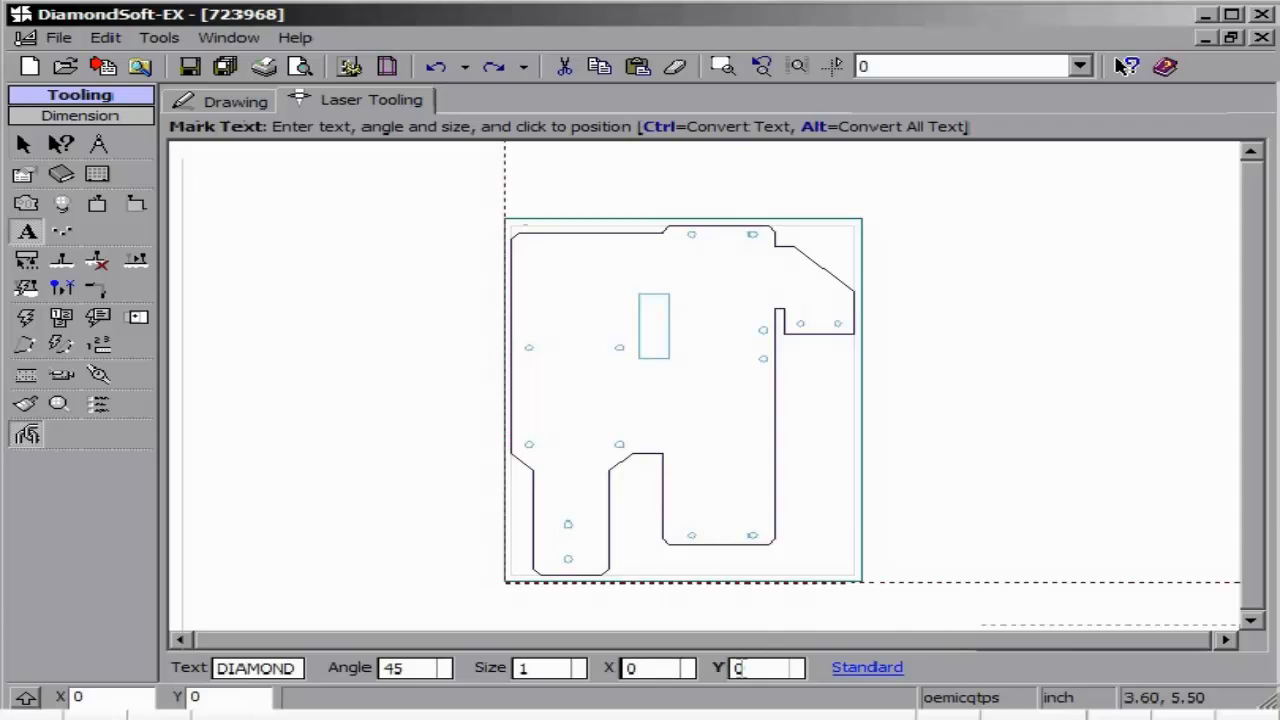
{"action": "left_click", "coordinate": [866, 668]}
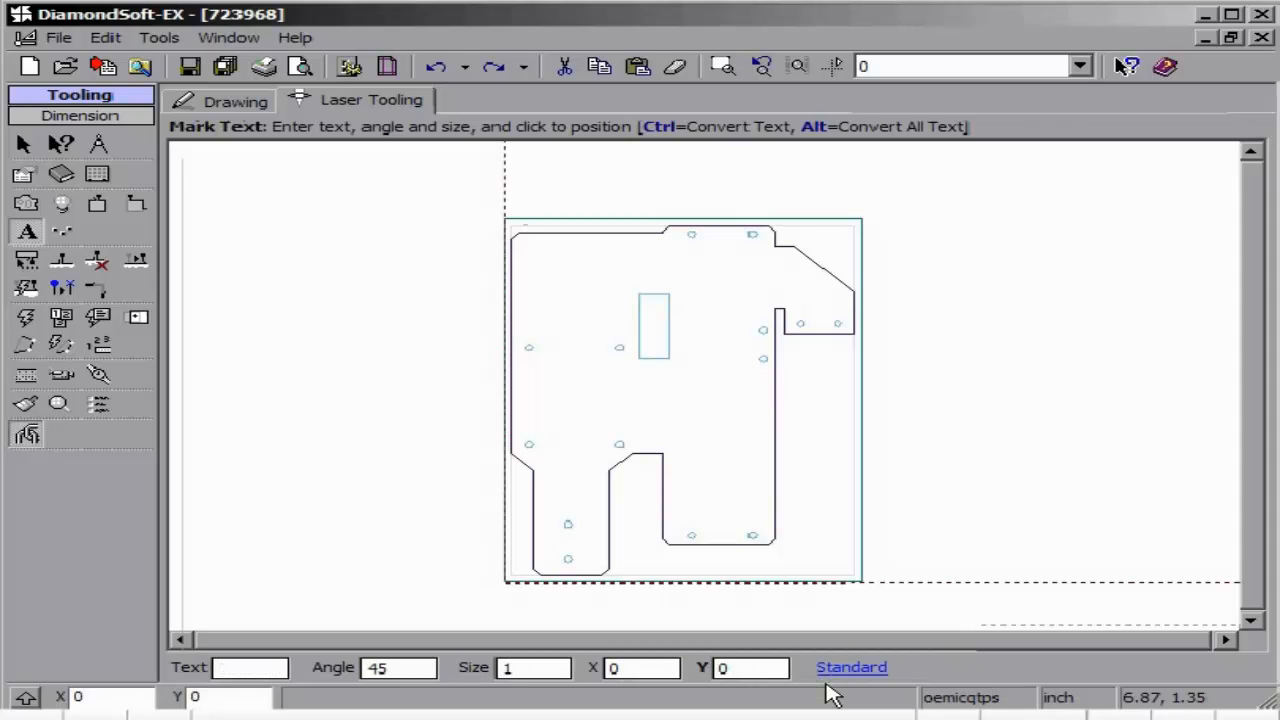
{"action": "mouse_move", "coordinate": [656, 688]}
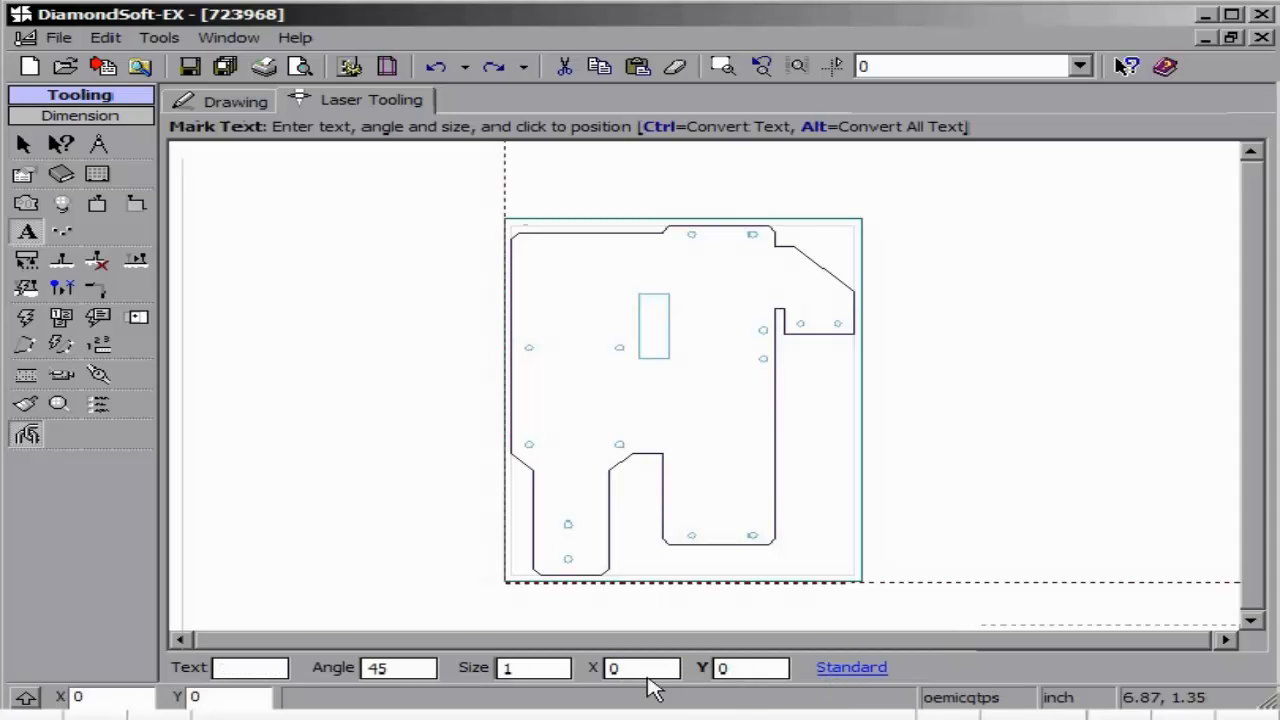
{"action": "left_click", "coordinate": [250, 668]}
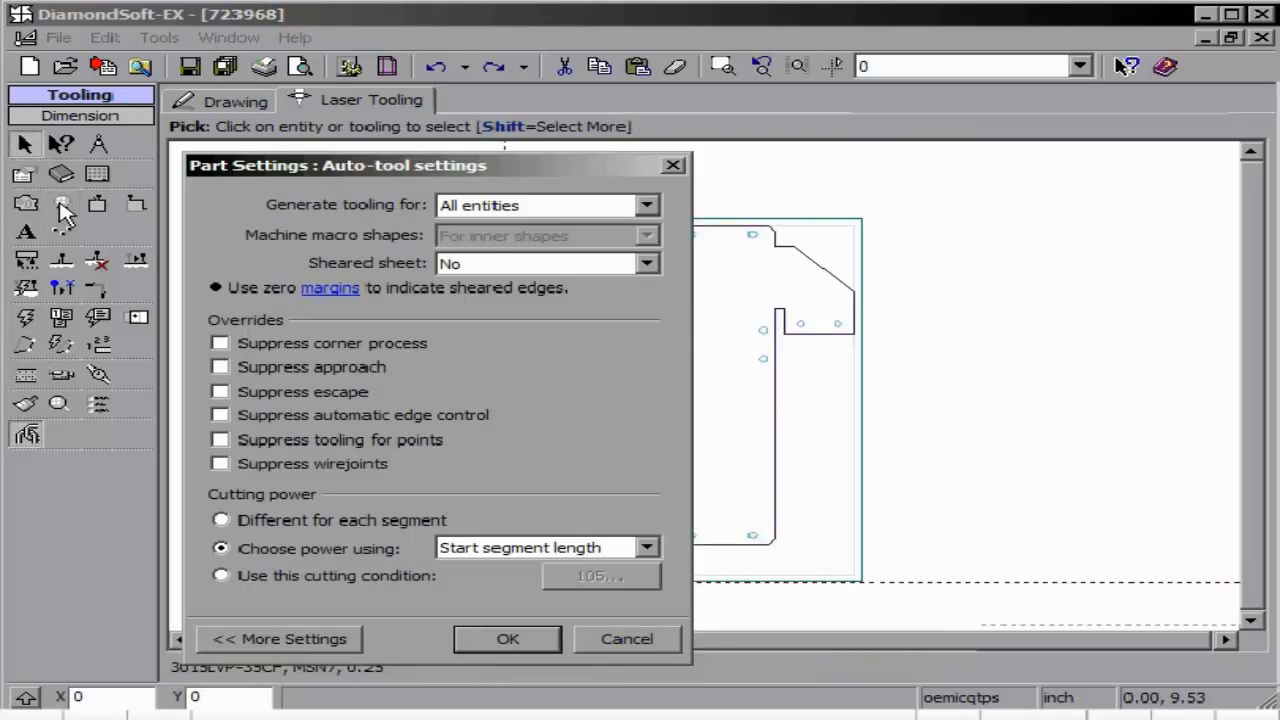
{"action": "mouse_move", "coordinate": [390, 540]}
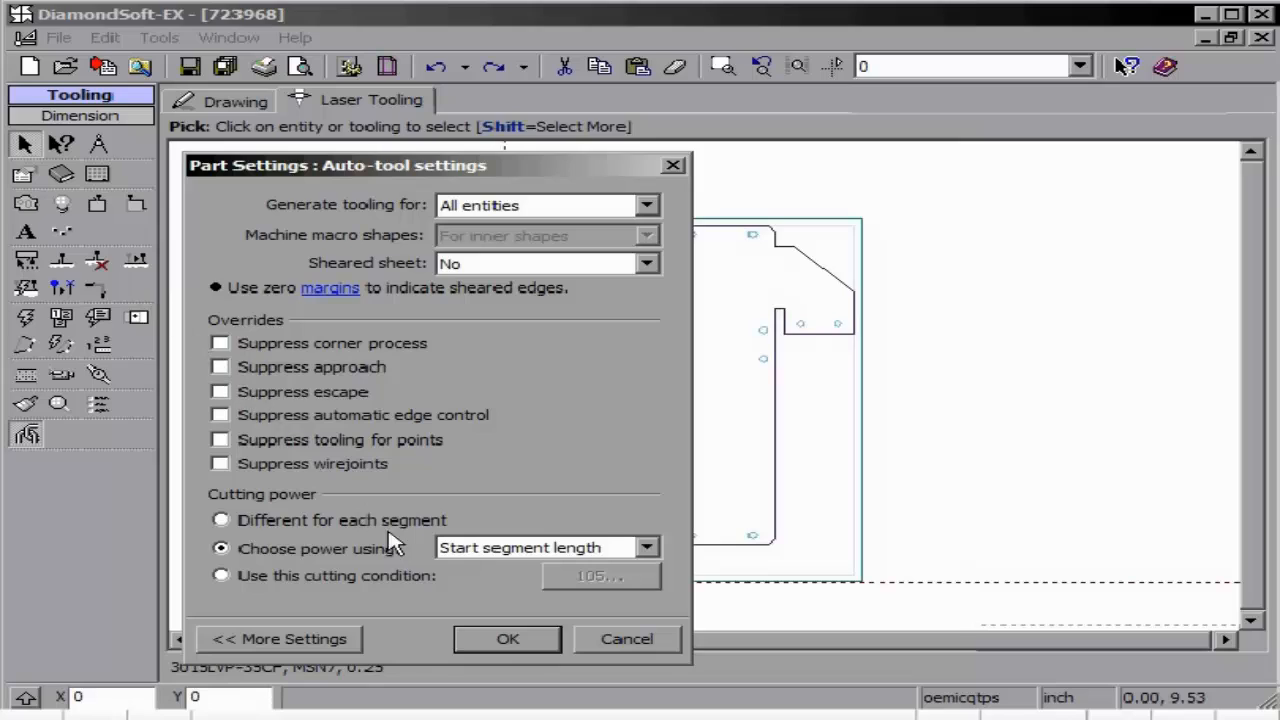
Confirm the auto-tool settings and apply cluster tooling so the outer contour and every hole get paths.
{"action": "left_click", "coordinate": [508, 638]}
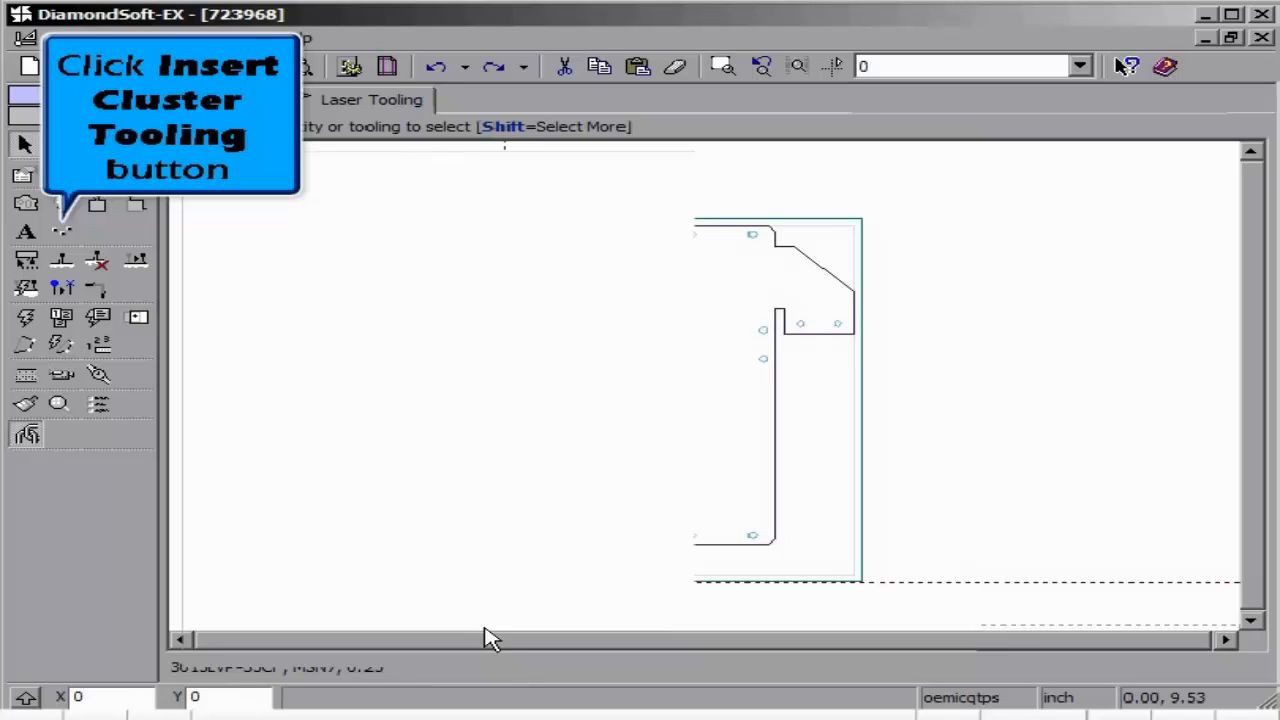
{"action": "left_click", "coordinate": [60, 232]}
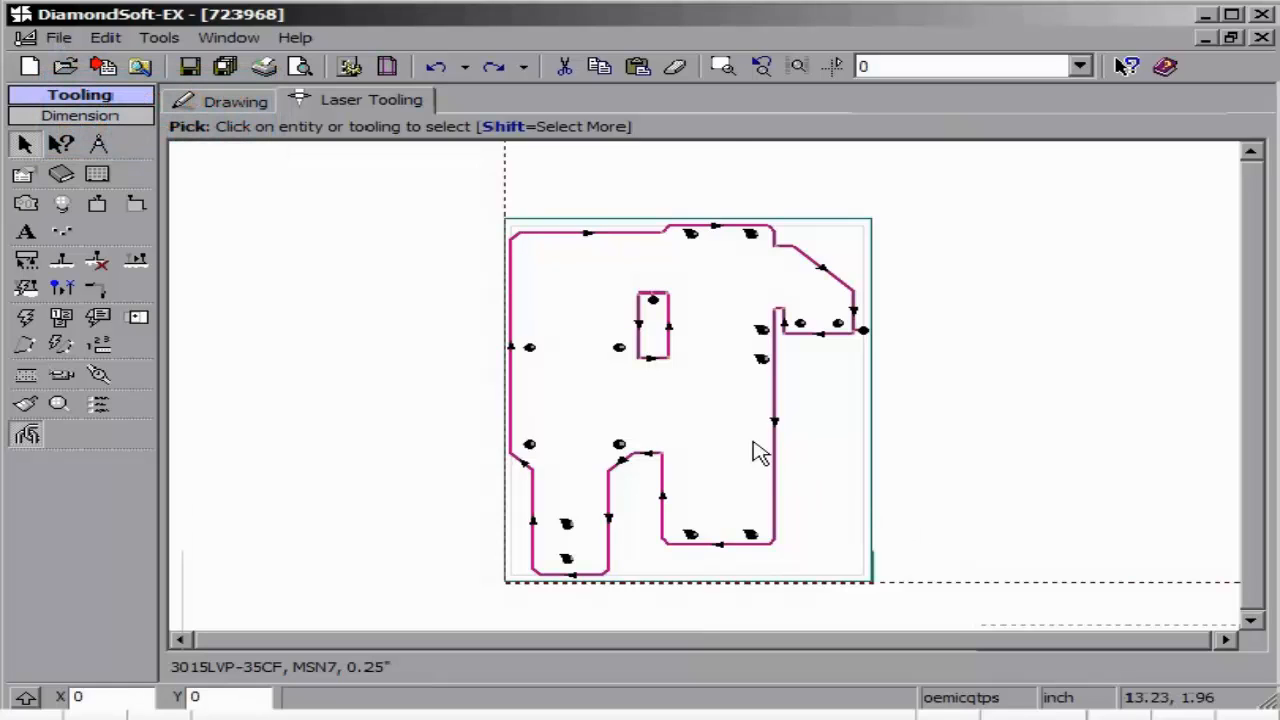
{"action": "left_click", "coordinate": [58, 36]}
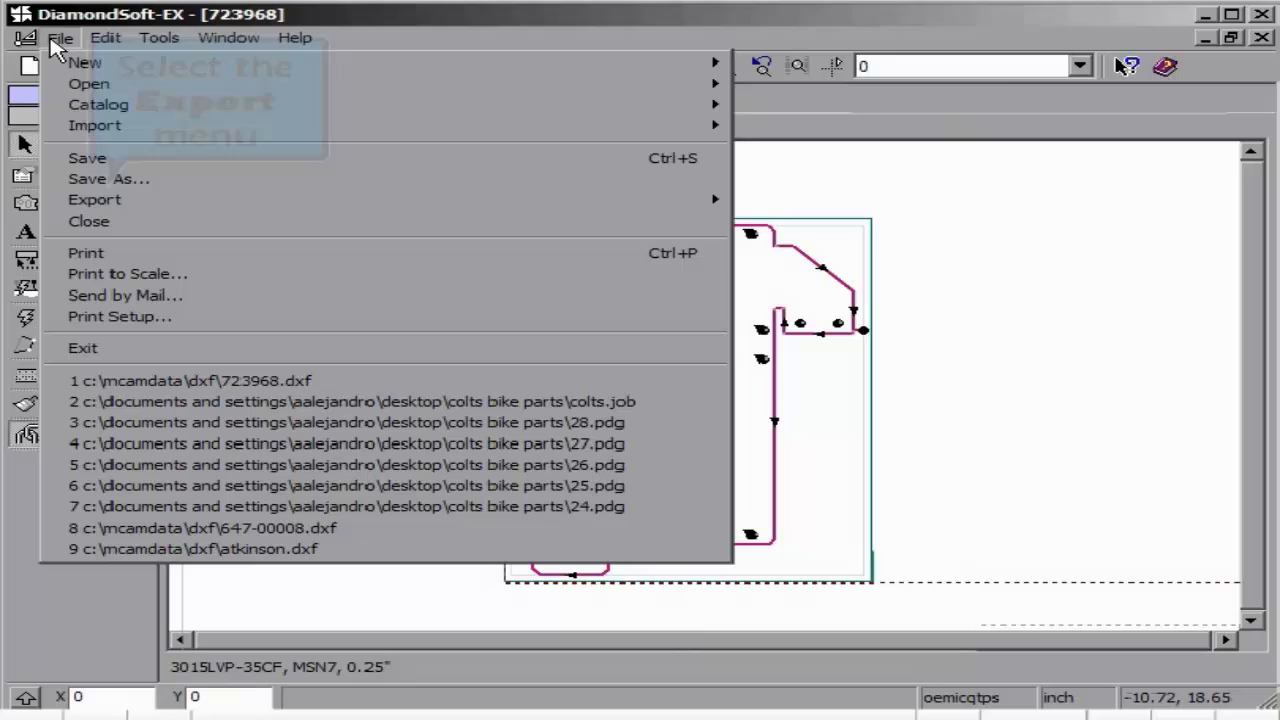
Start a cluster tooling export via File > Export, naming it Test Cluster.
{"action": "left_click", "coordinate": [94, 200]}
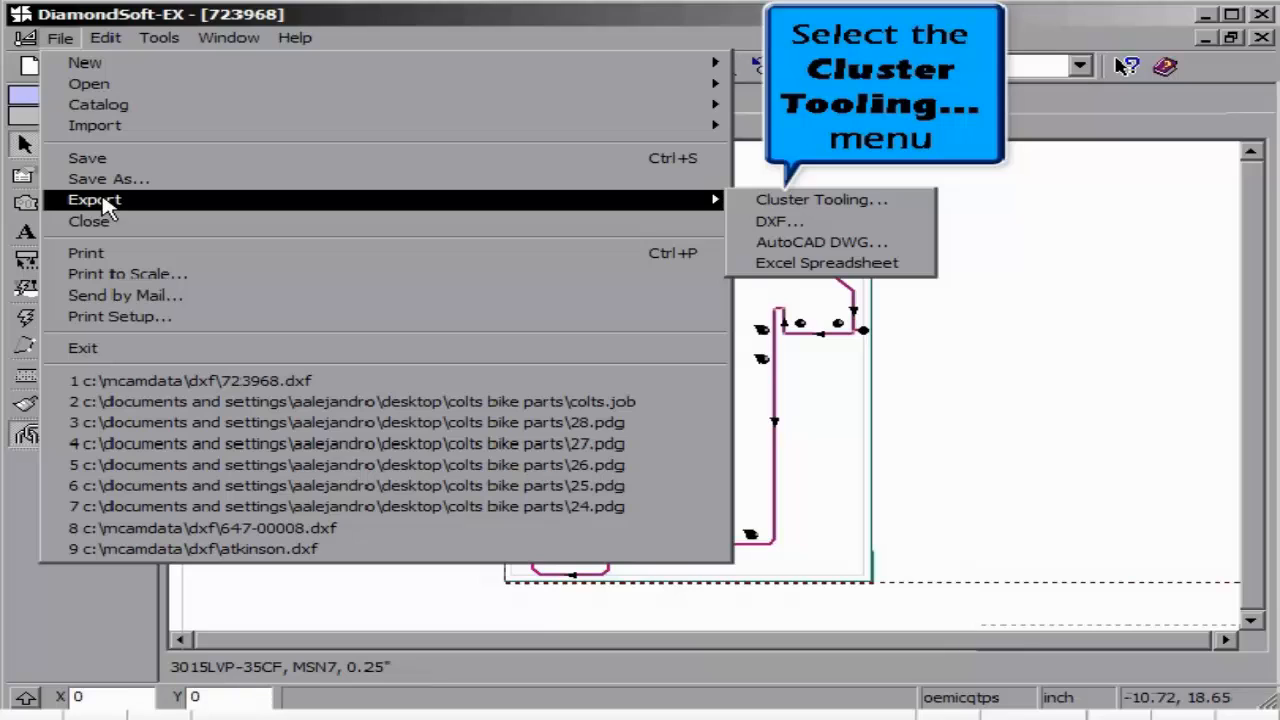
{"action": "left_click", "coordinate": [820, 200]}
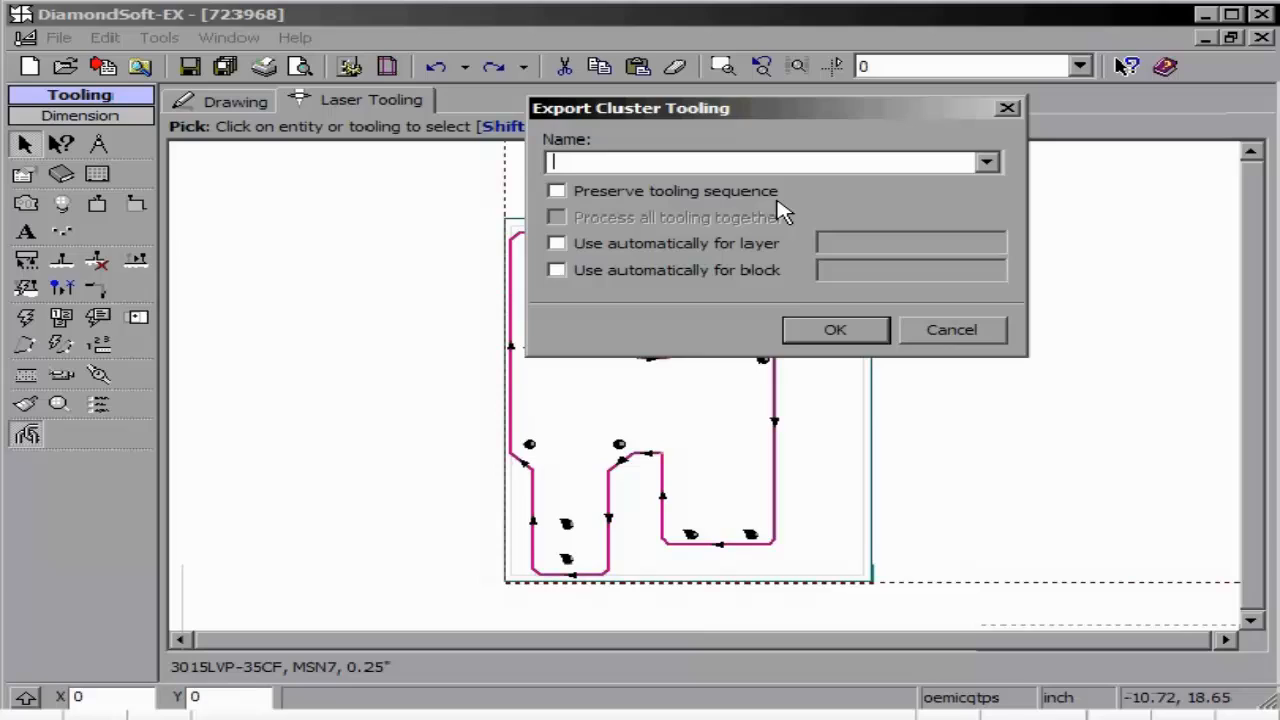
{"action": "type", "text": "Test Cluster"}
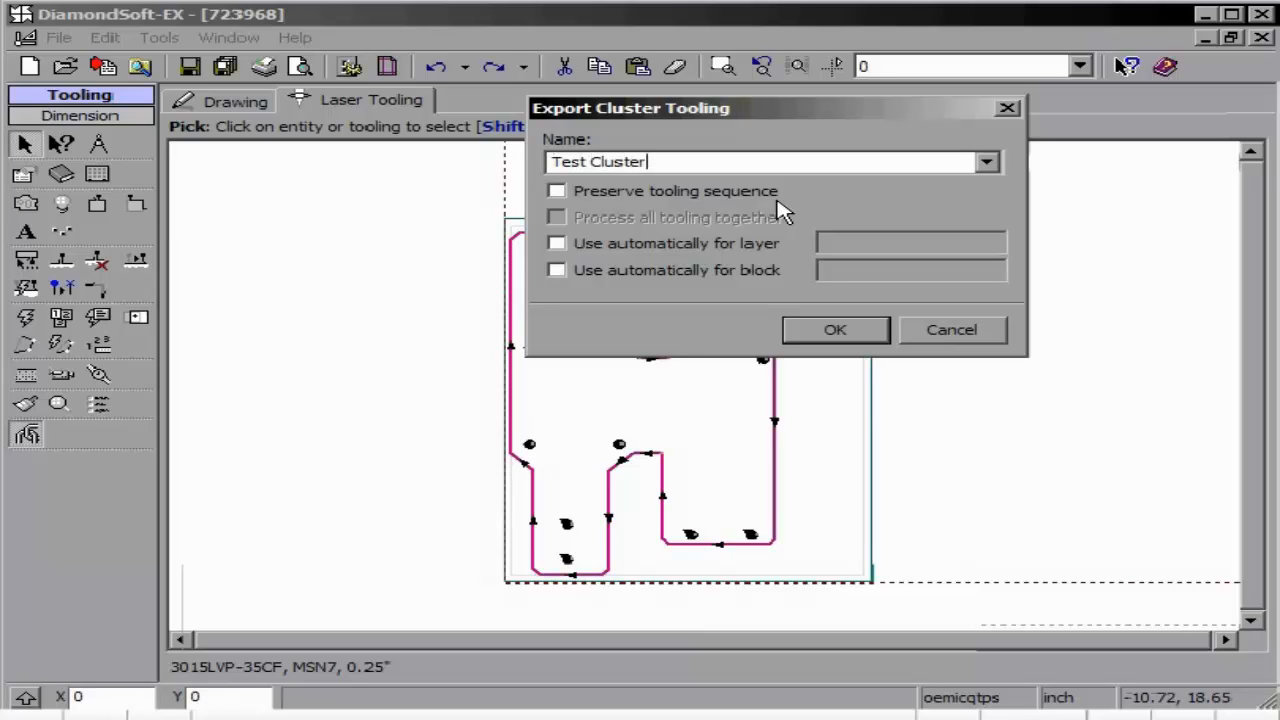